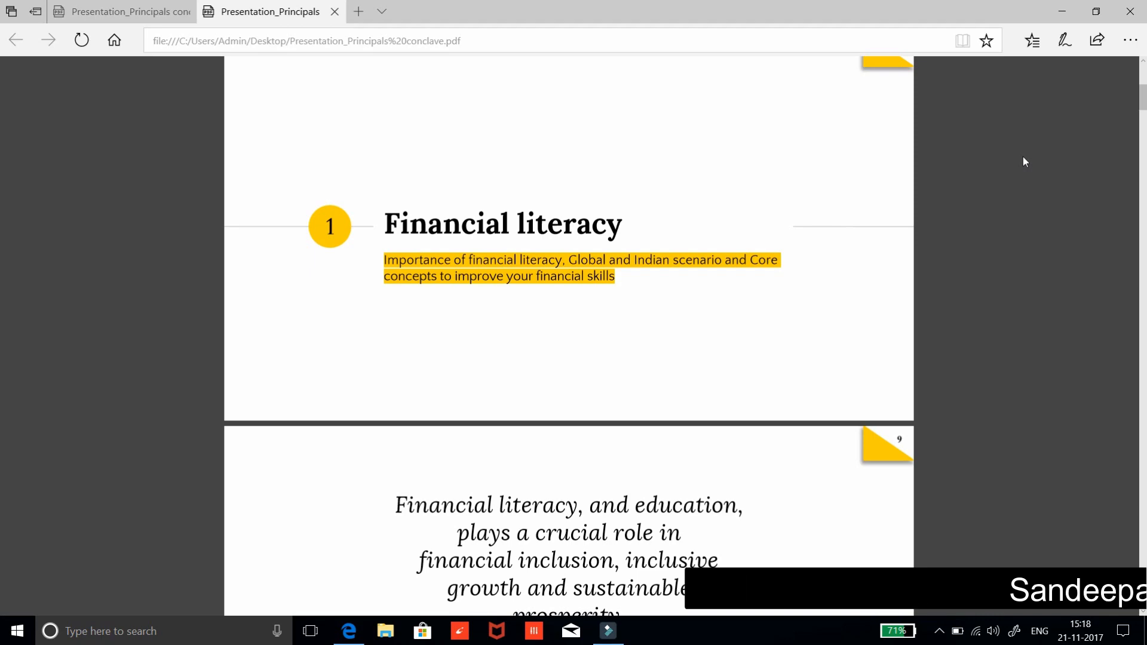
scroll(down, 3)
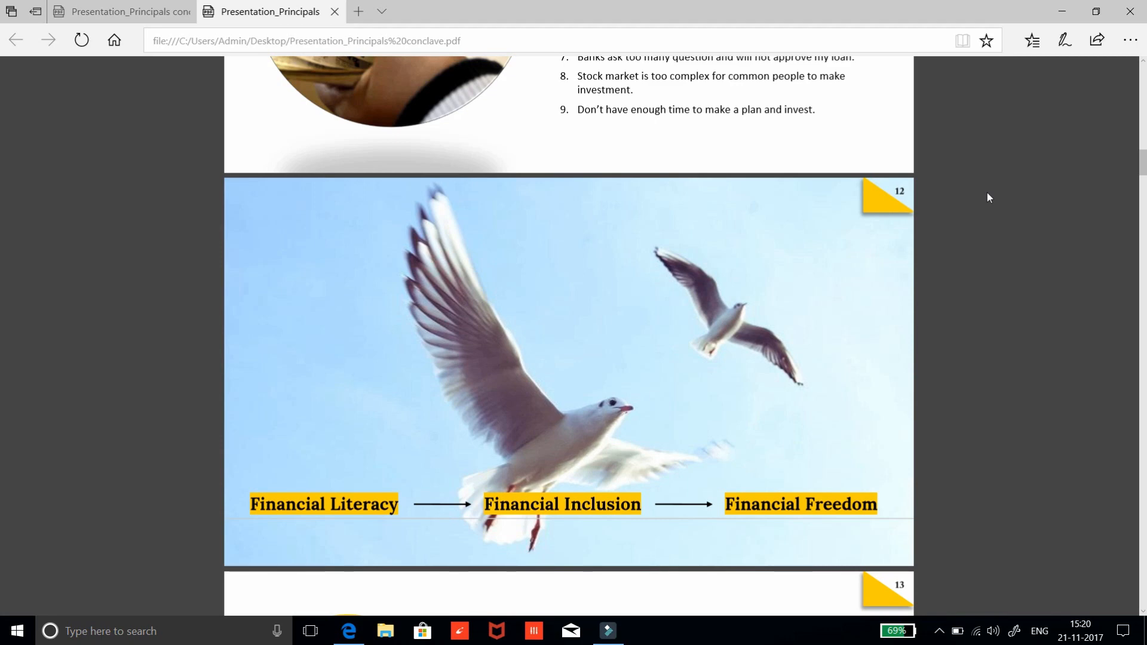
scroll(down, 3)
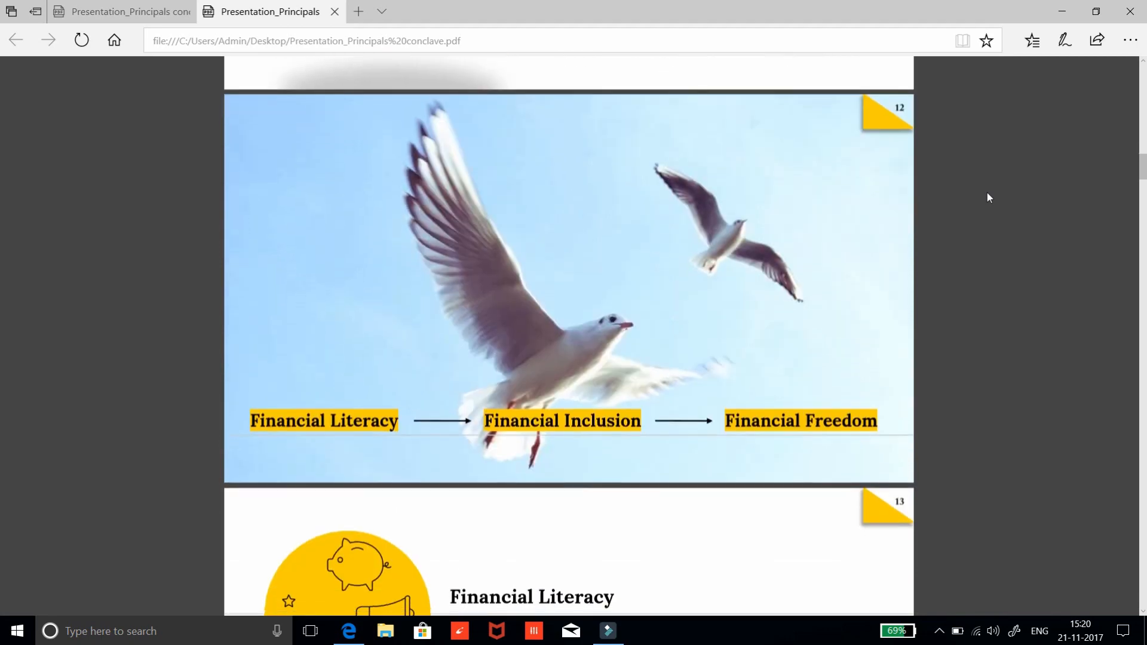
scroll(down, 3)
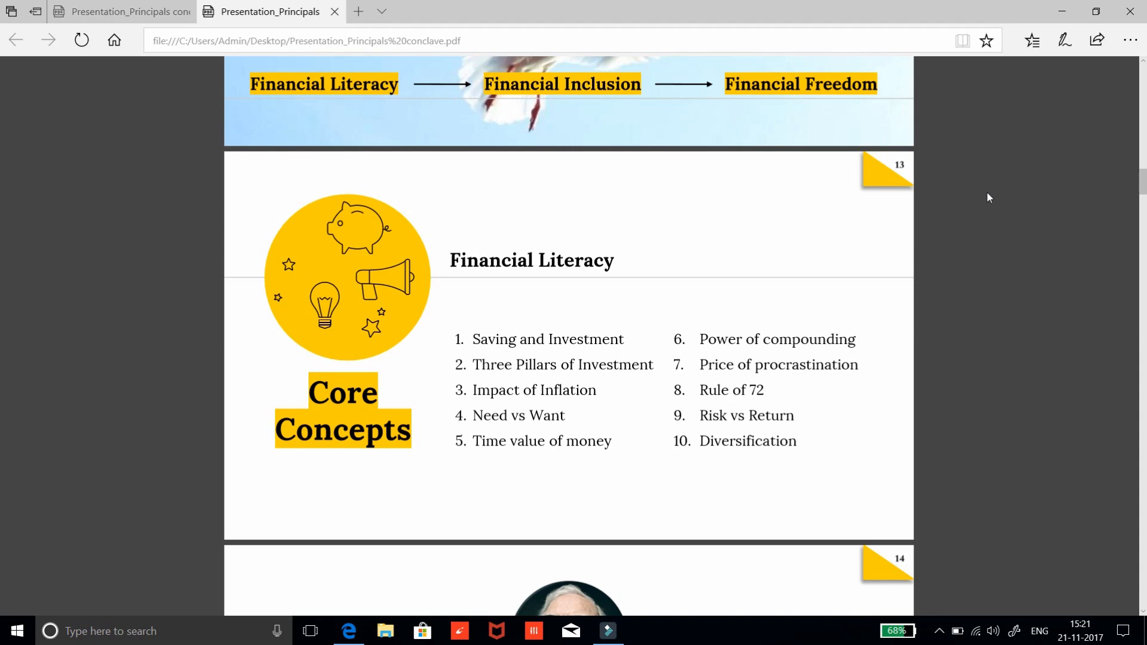
mouse_move(819, 117)
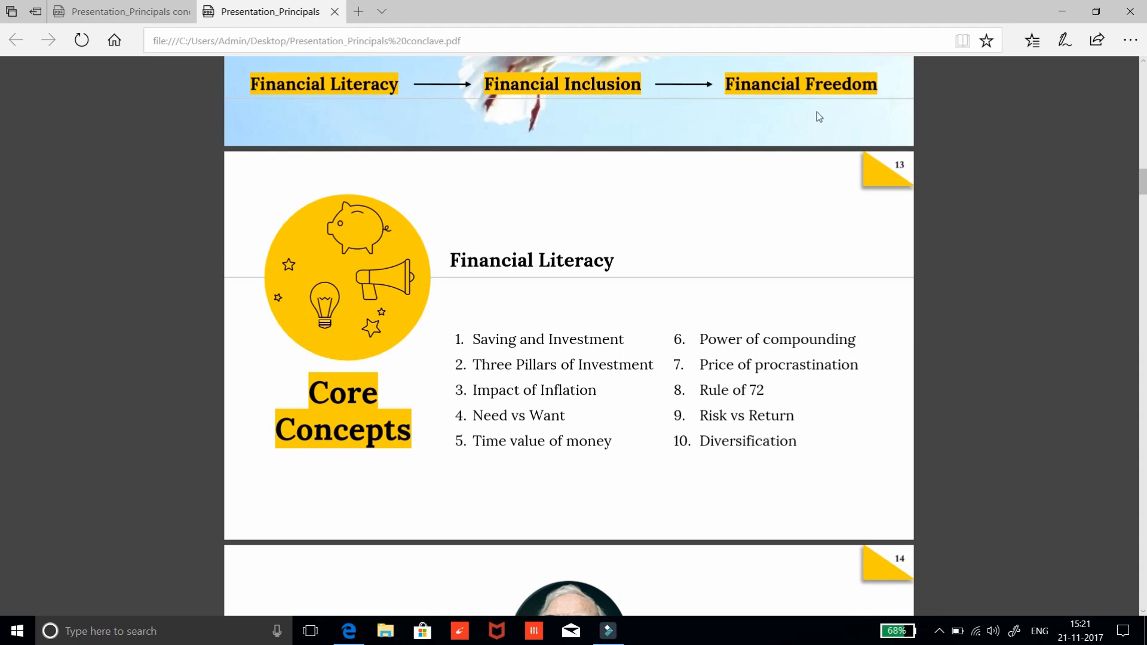
scroll(down, 3)
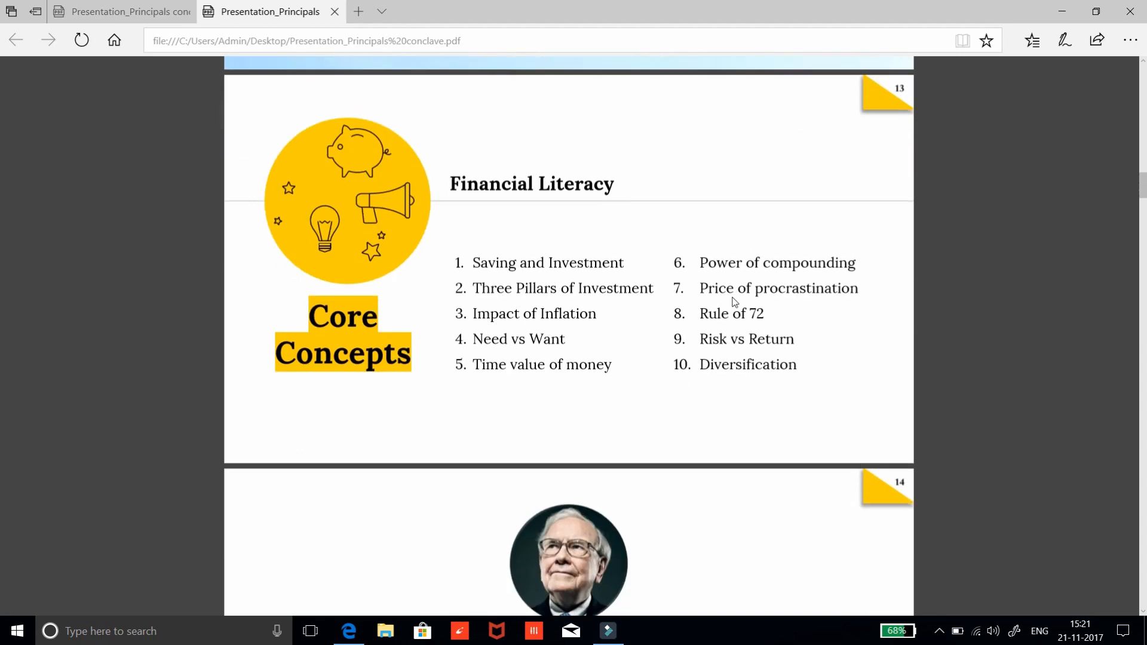
scroll(down, 3)
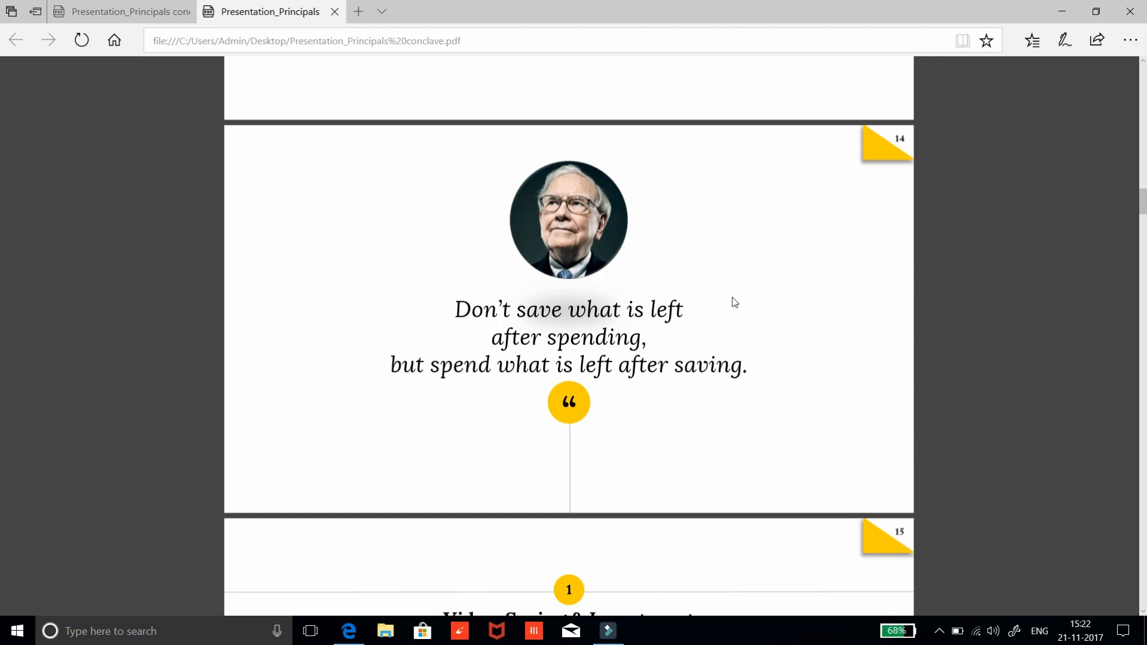
scroll(down, 3)
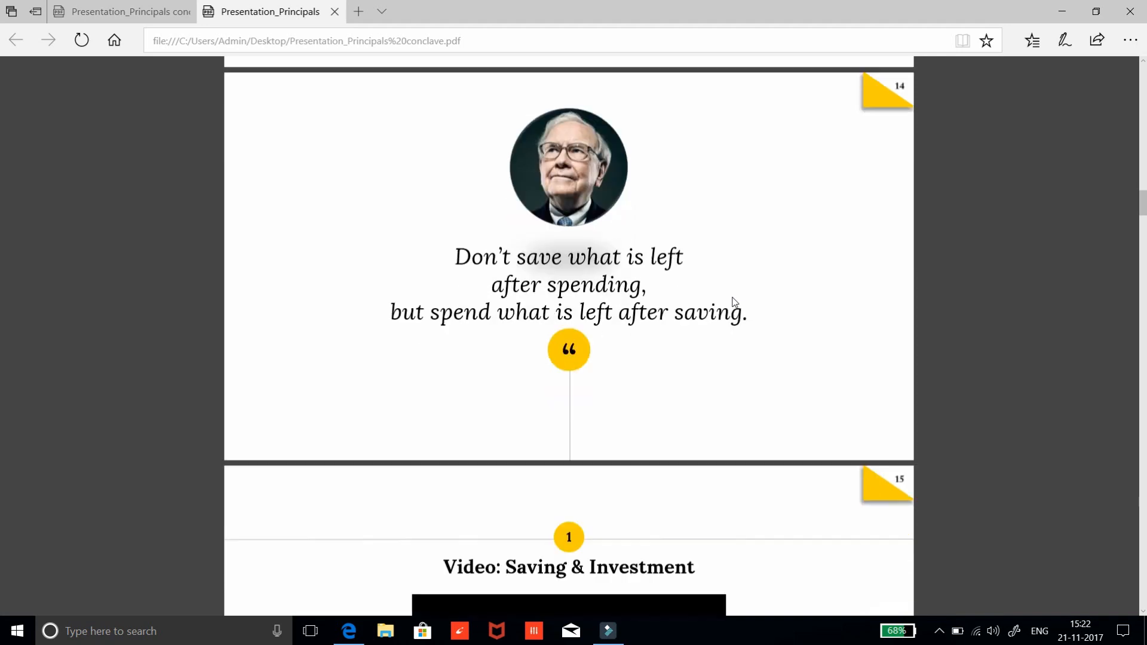
scroll(down, 3)
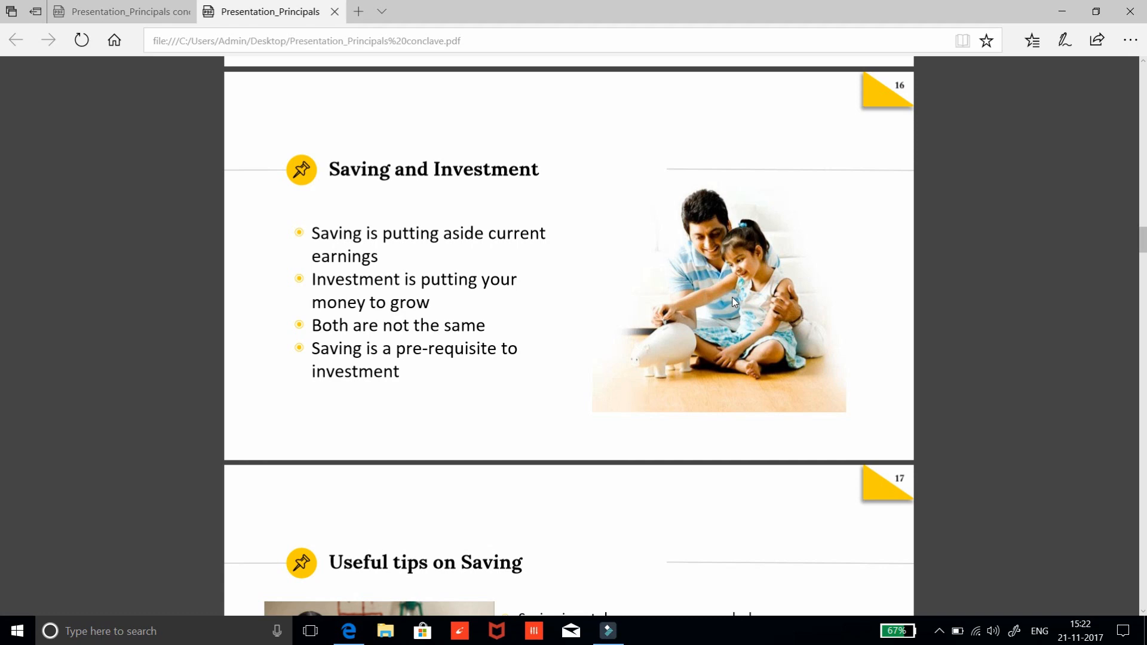
scroll(down, 3)
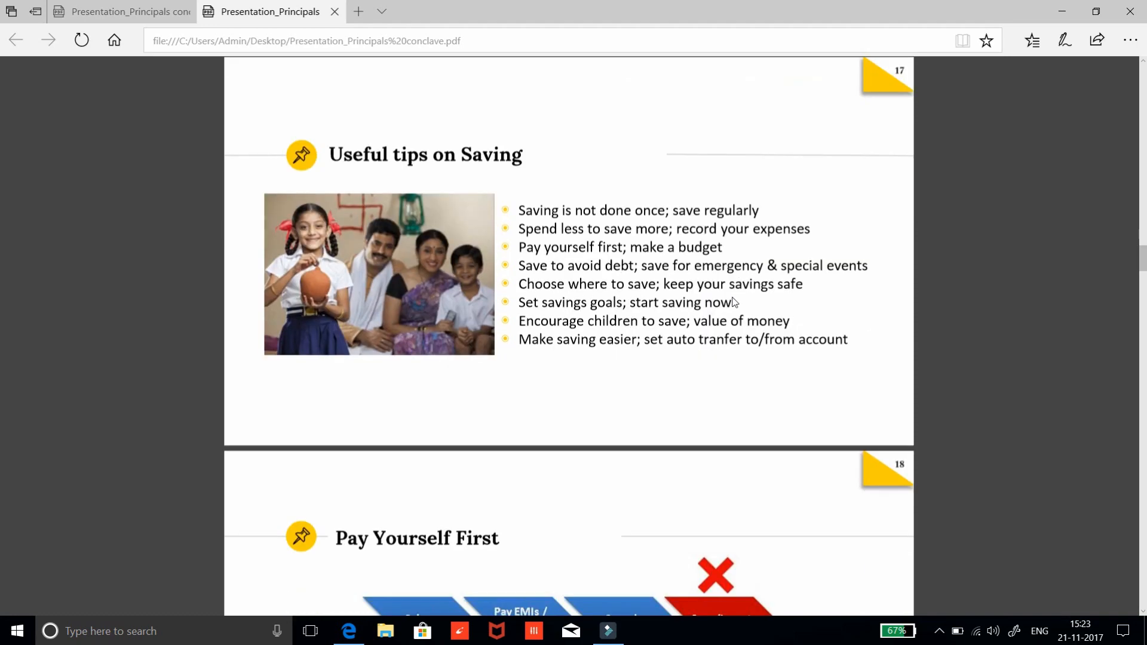
scroll(down, 3)
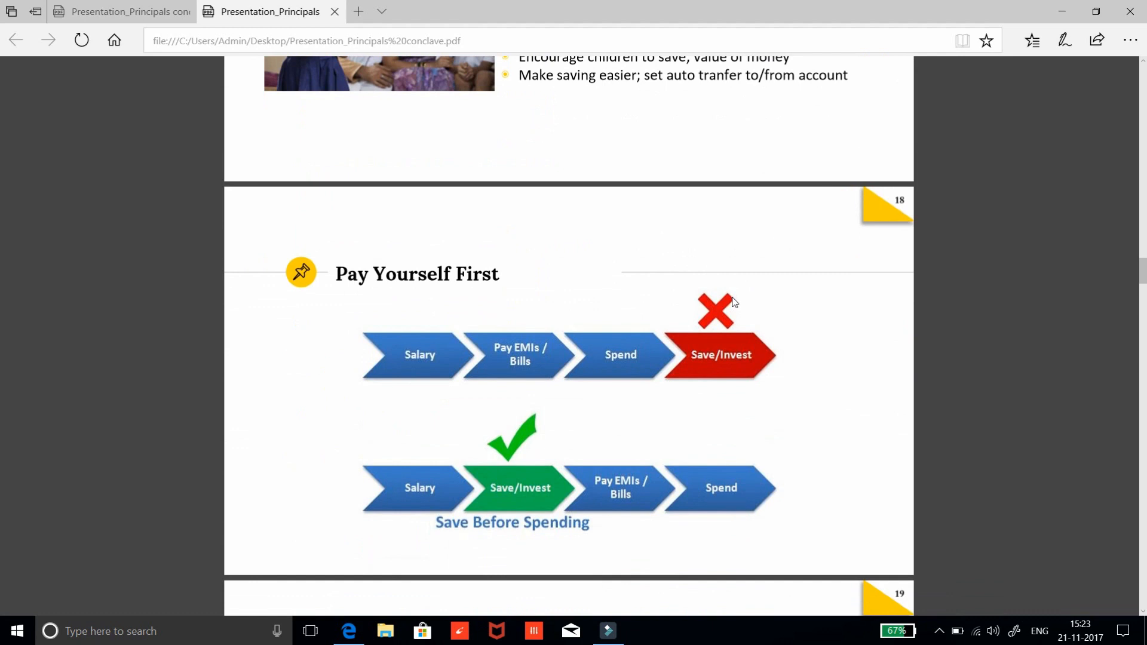
mouse_move(641, 397)
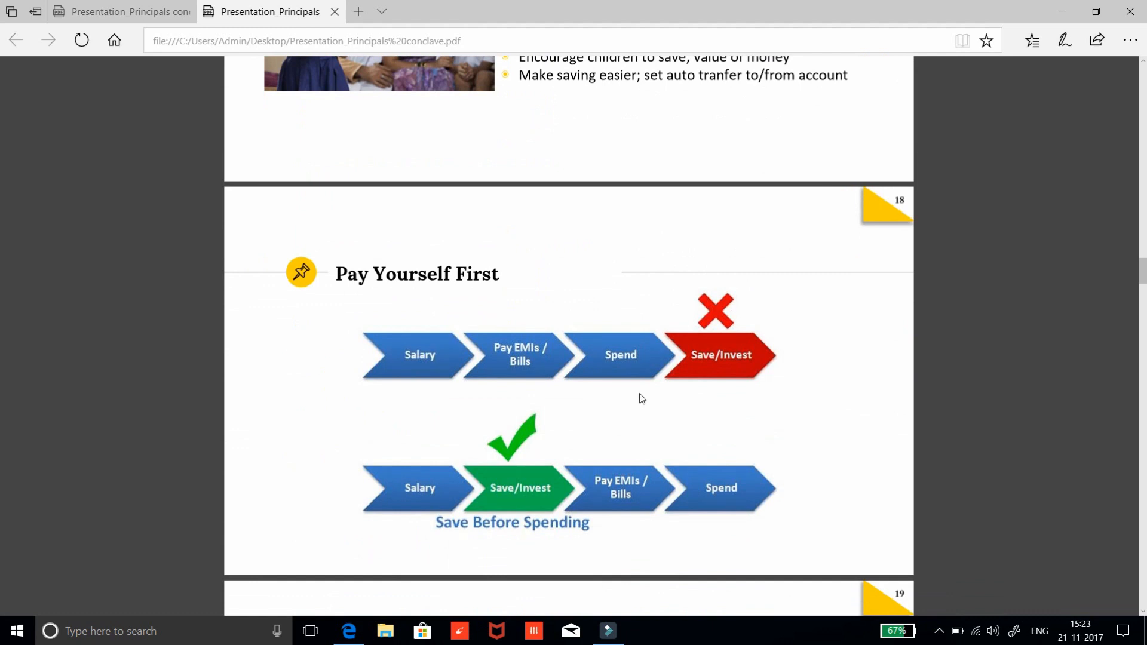
mouse_move(512, 374)
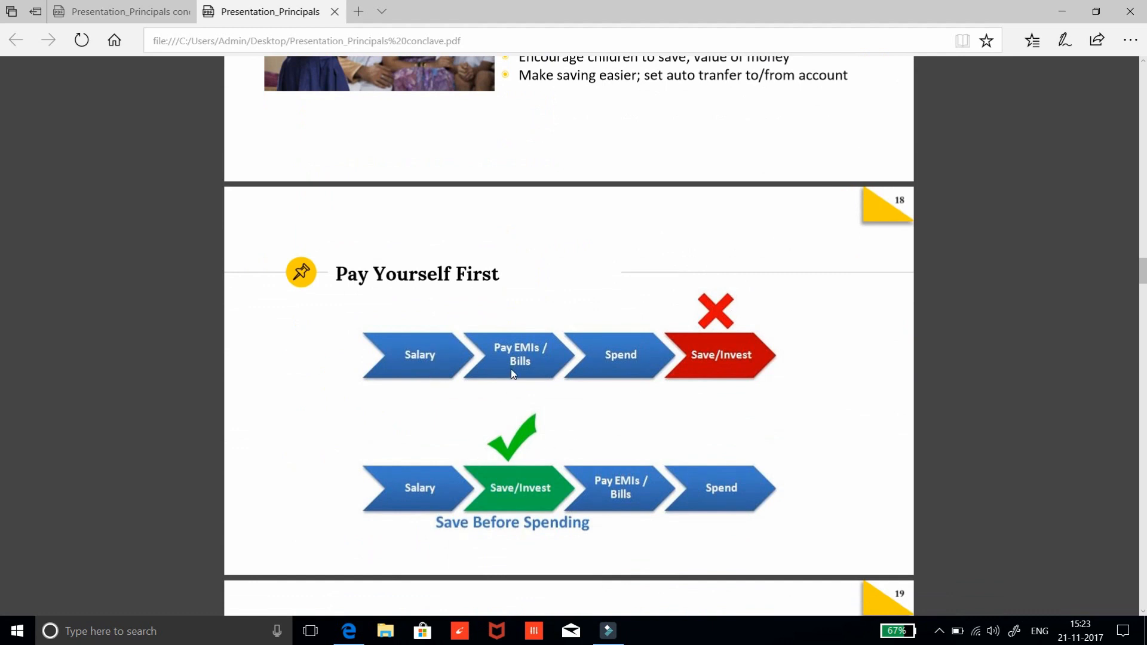
mouse_move(530, 378)
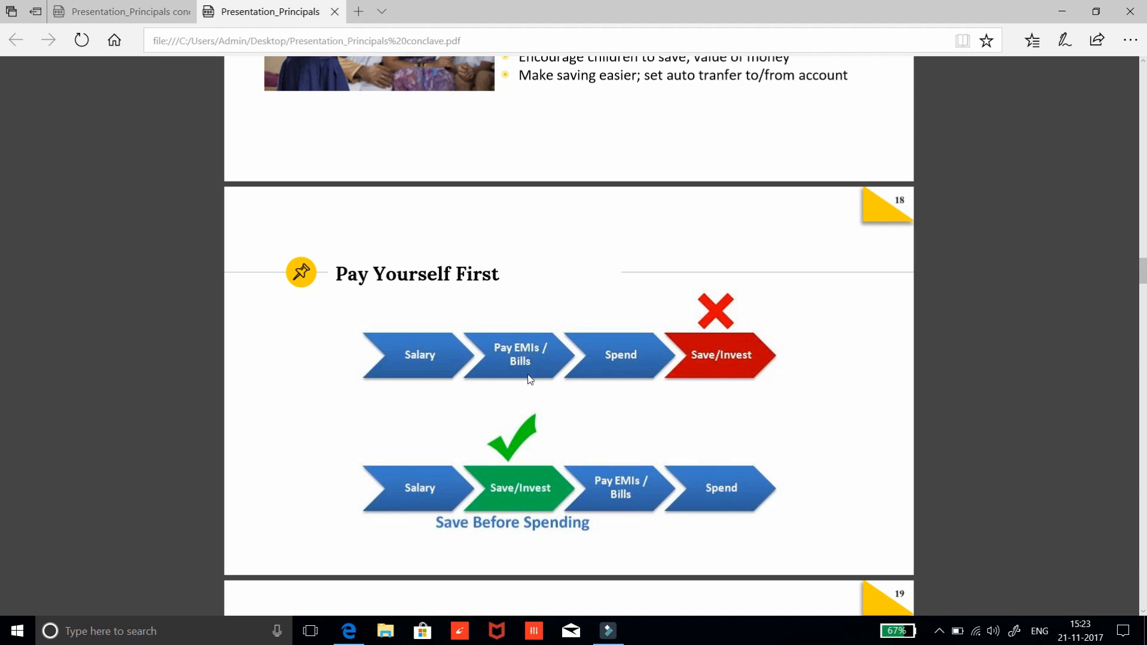
mouse_move(618, 370)
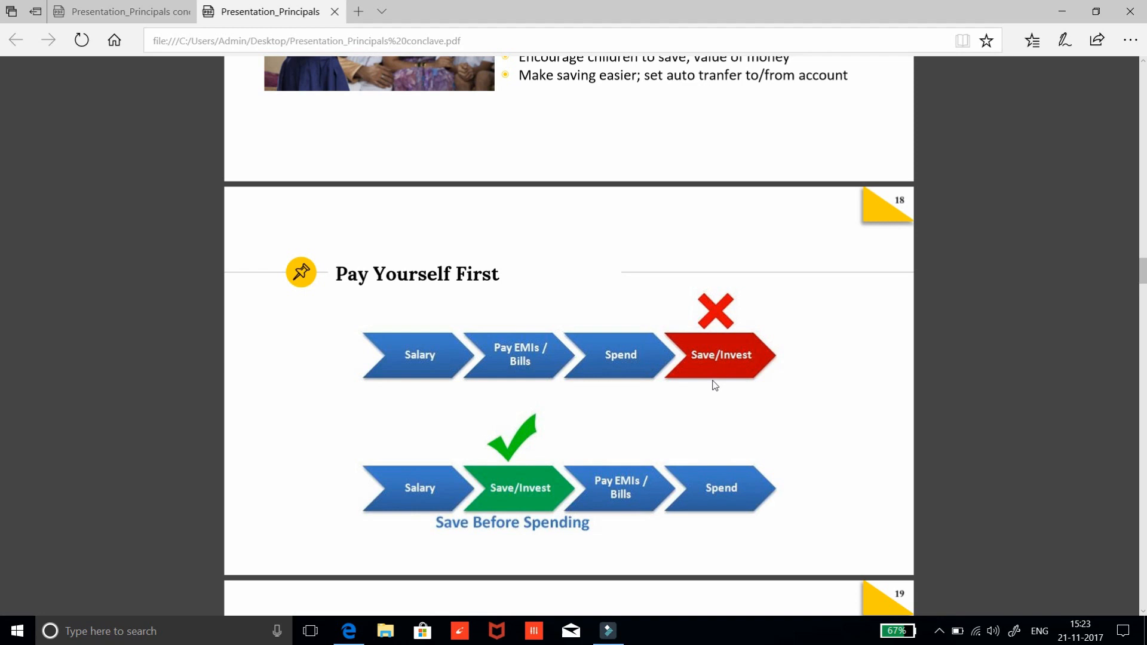
mouse_move(725, 368)
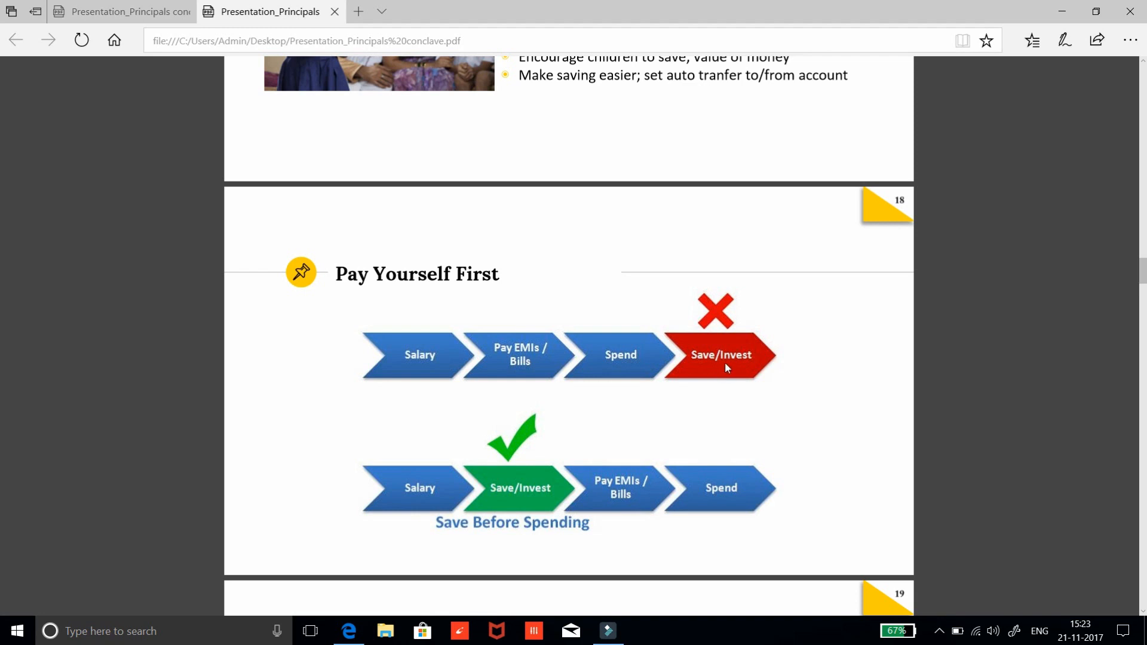
mouse_move(723, 373)
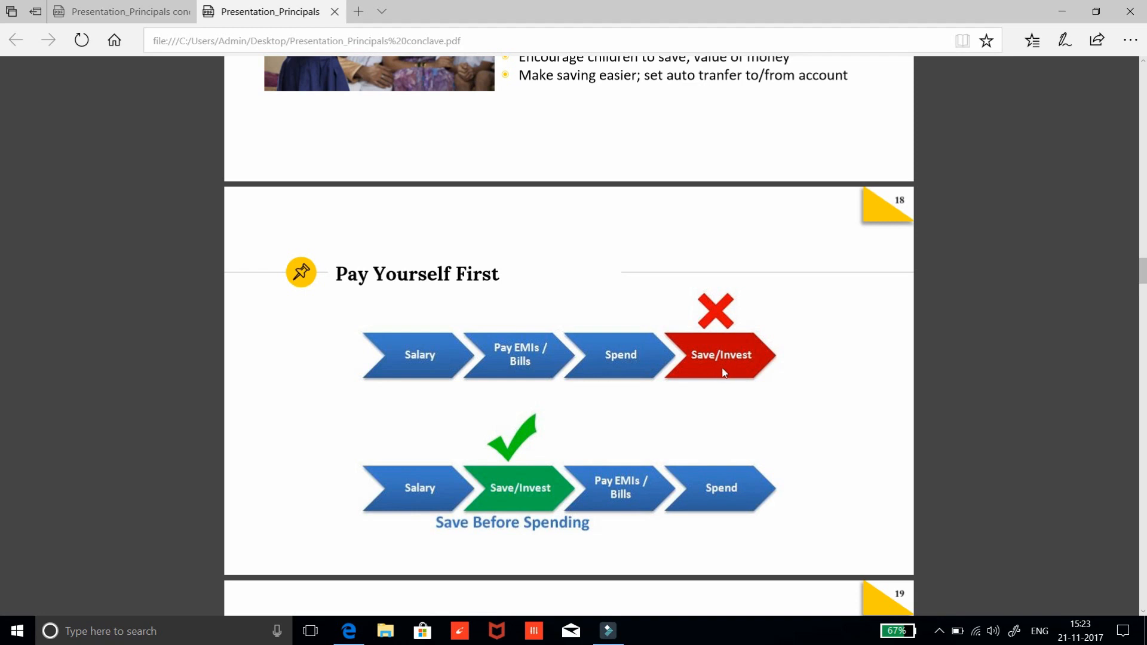
mouse_move(704, 373)
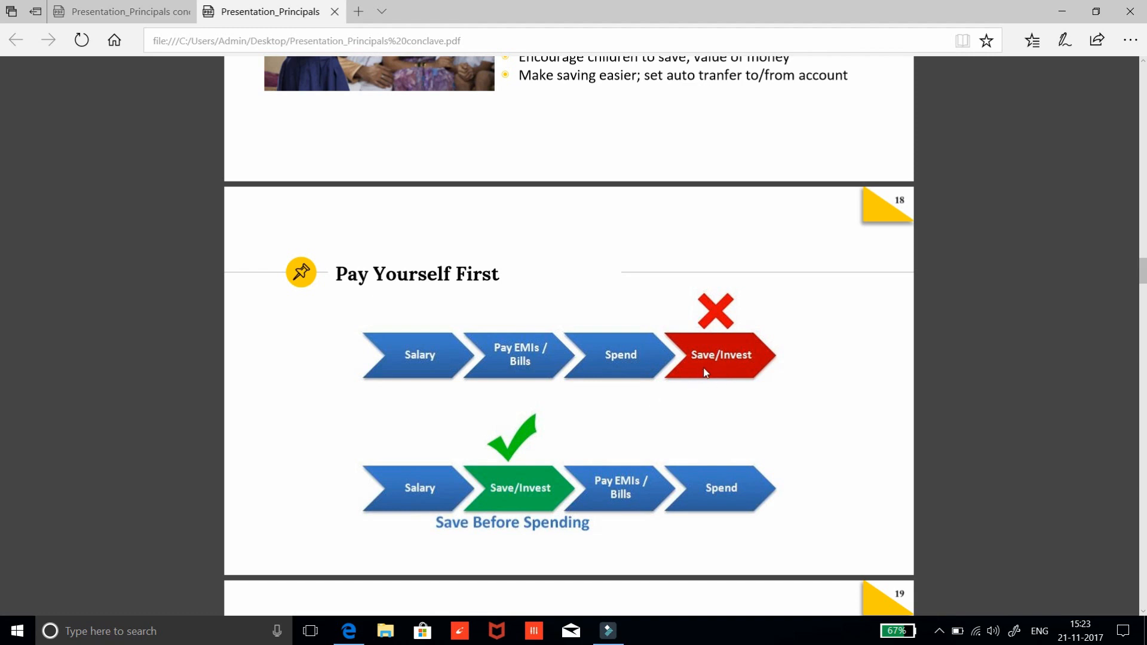
mouse_move(427, 497)
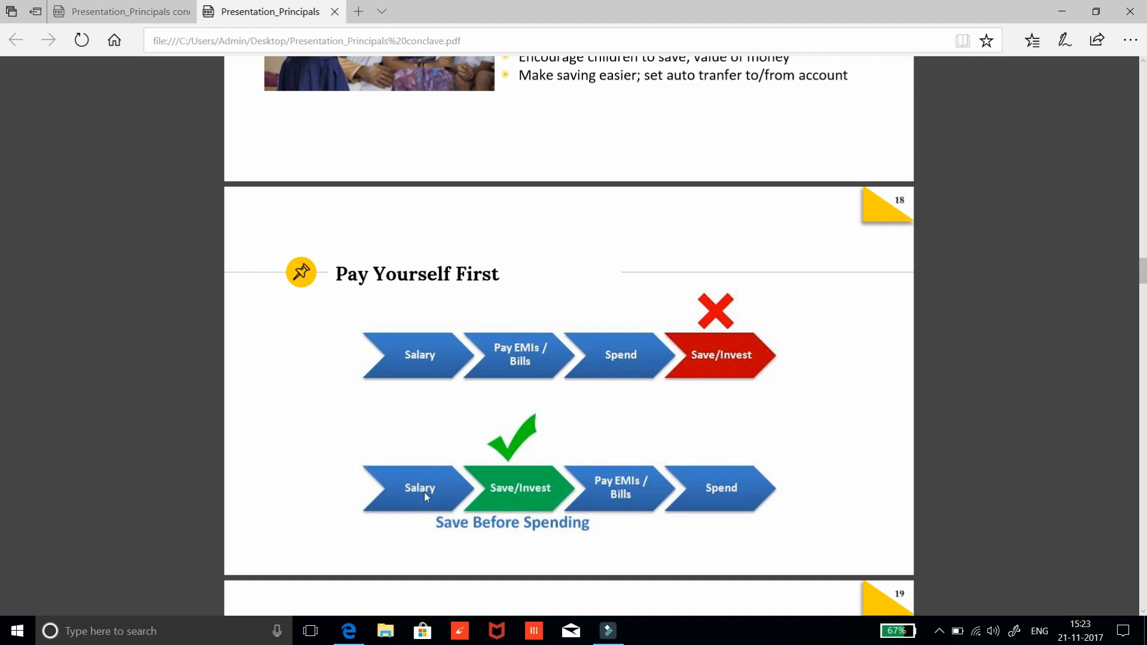
mouse_move(508, 496)
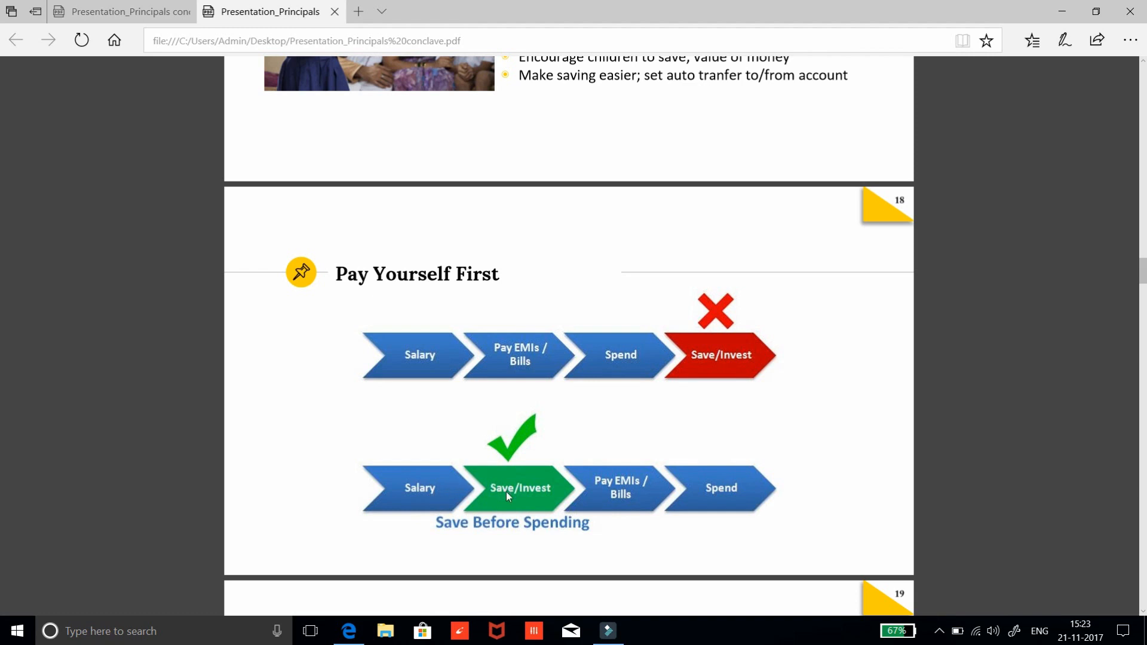
mouse_move(627, 494)
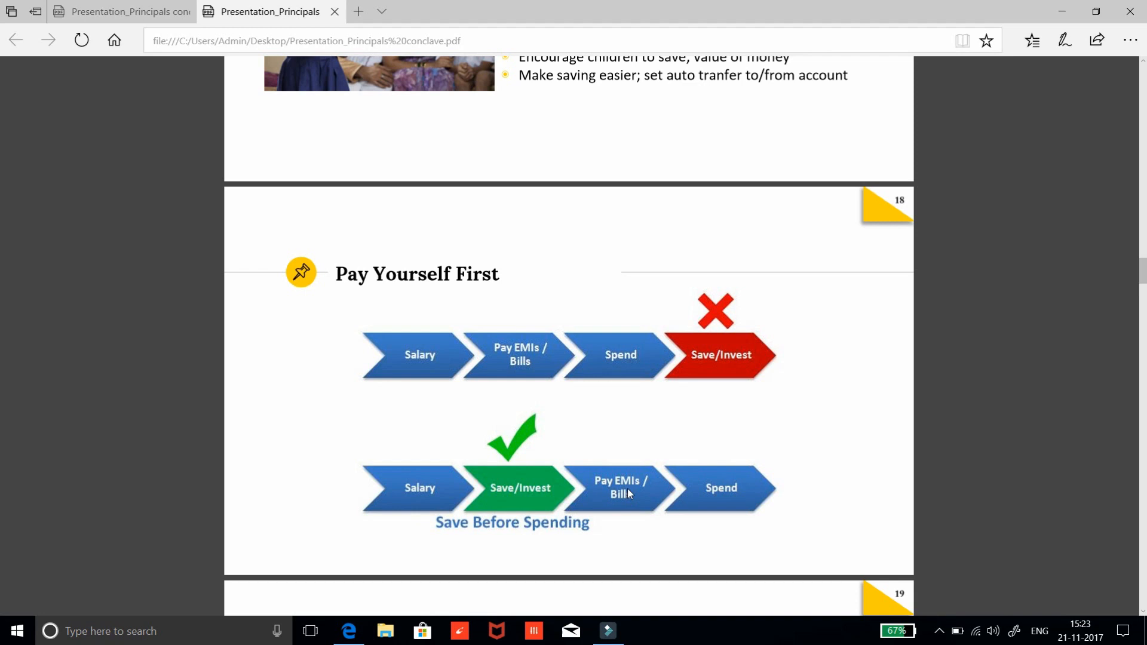
mouse_move(743, 509)
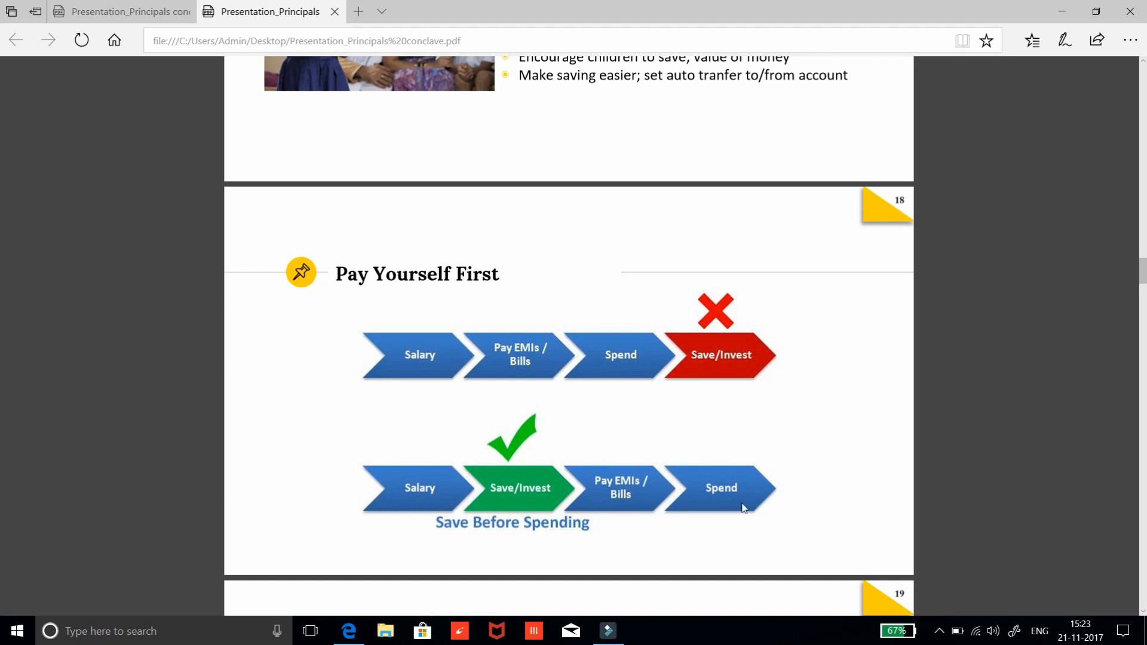
scroll(down, 3)
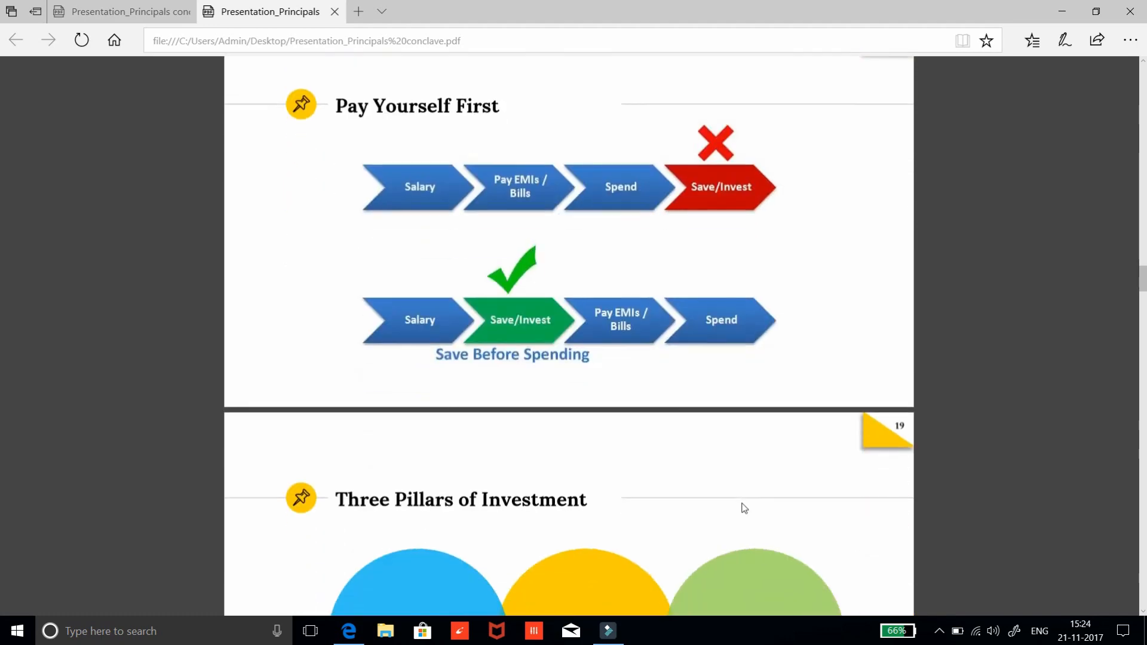
scroll(down, 3)
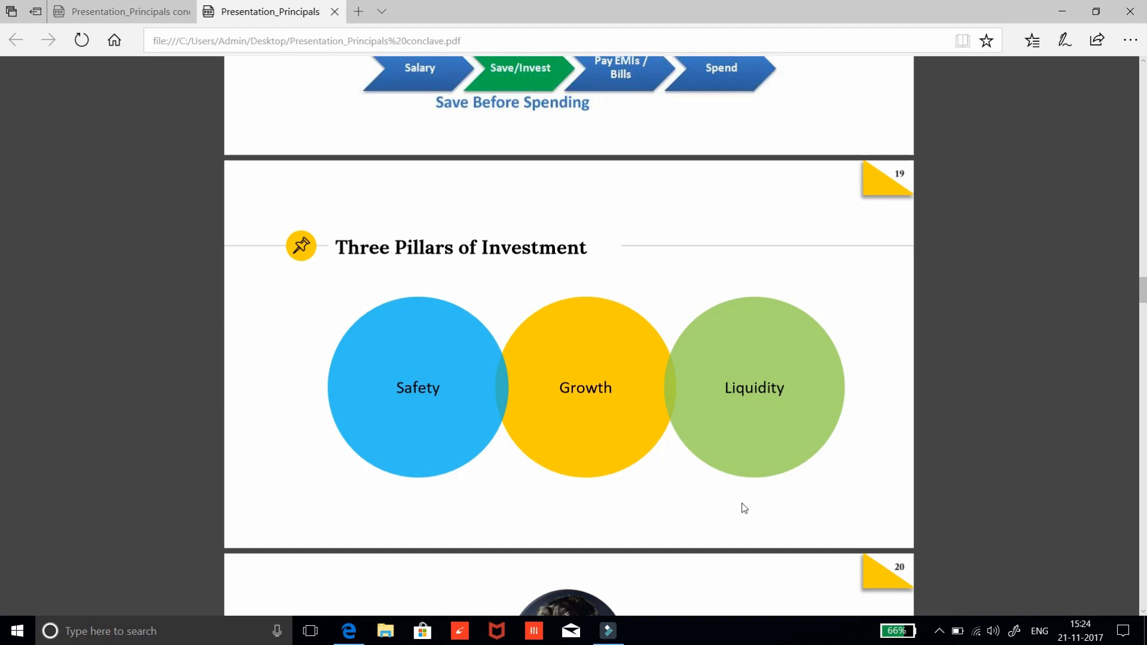
mouse_move(596, 412)
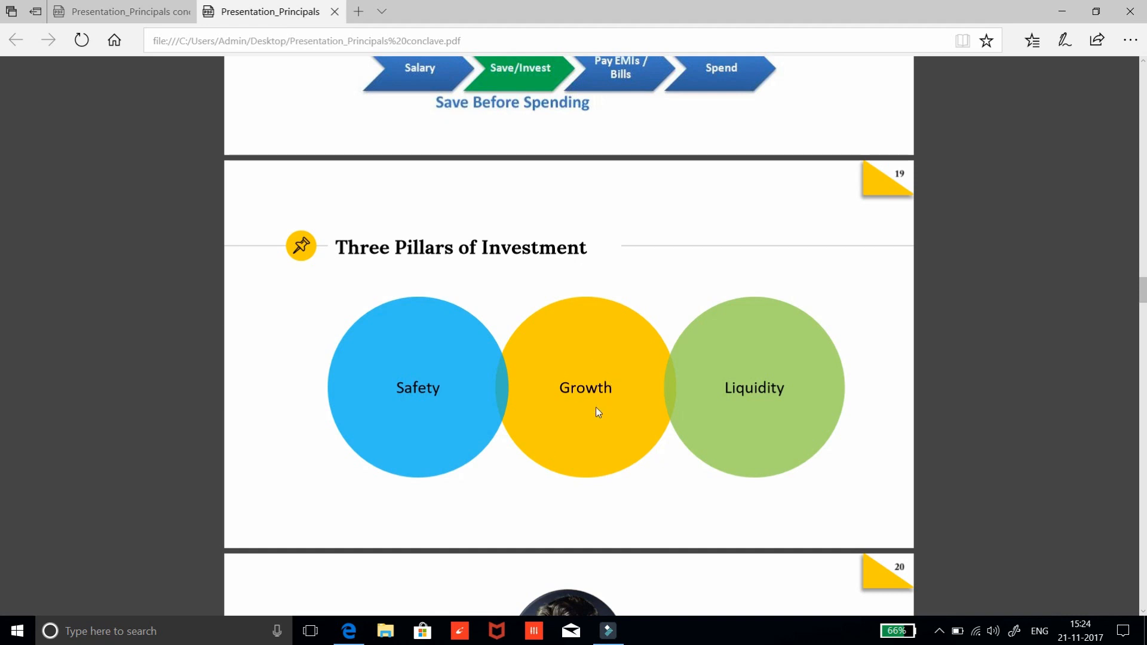
mouse_move(756, 423)
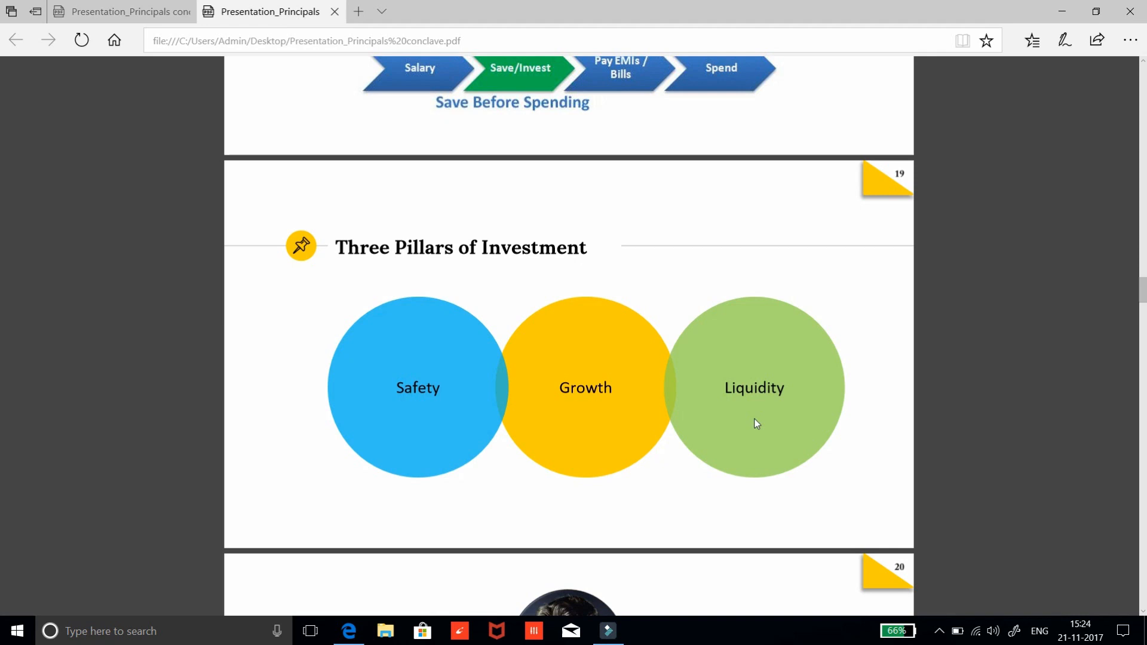
mouse_move(616, 341)
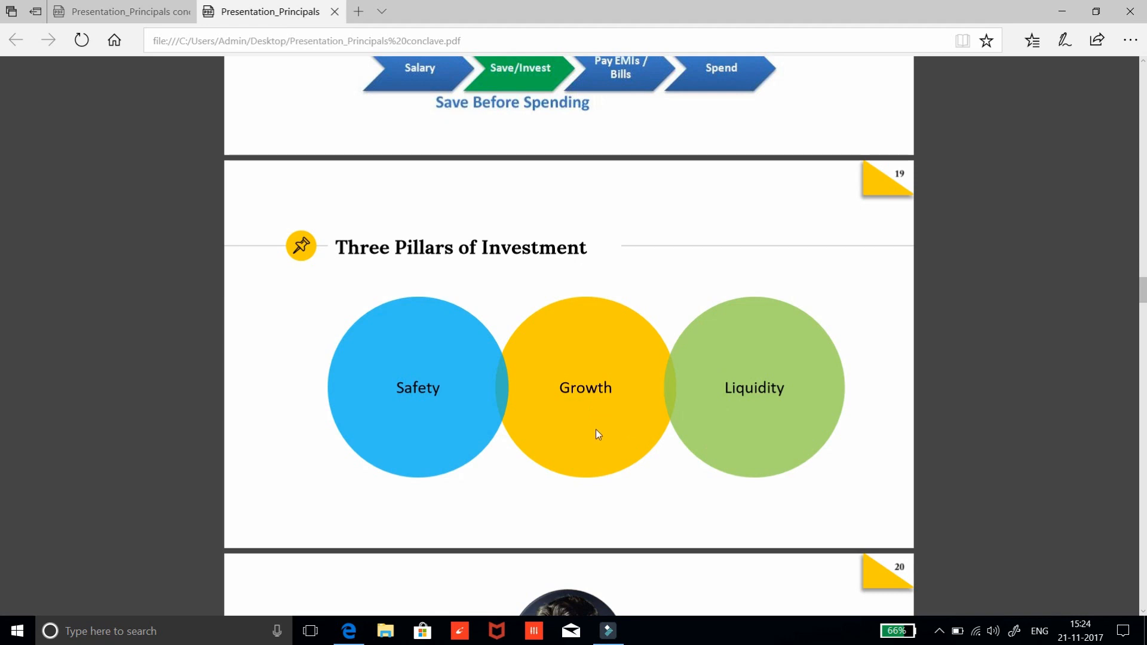
mouse_move(430, 419)
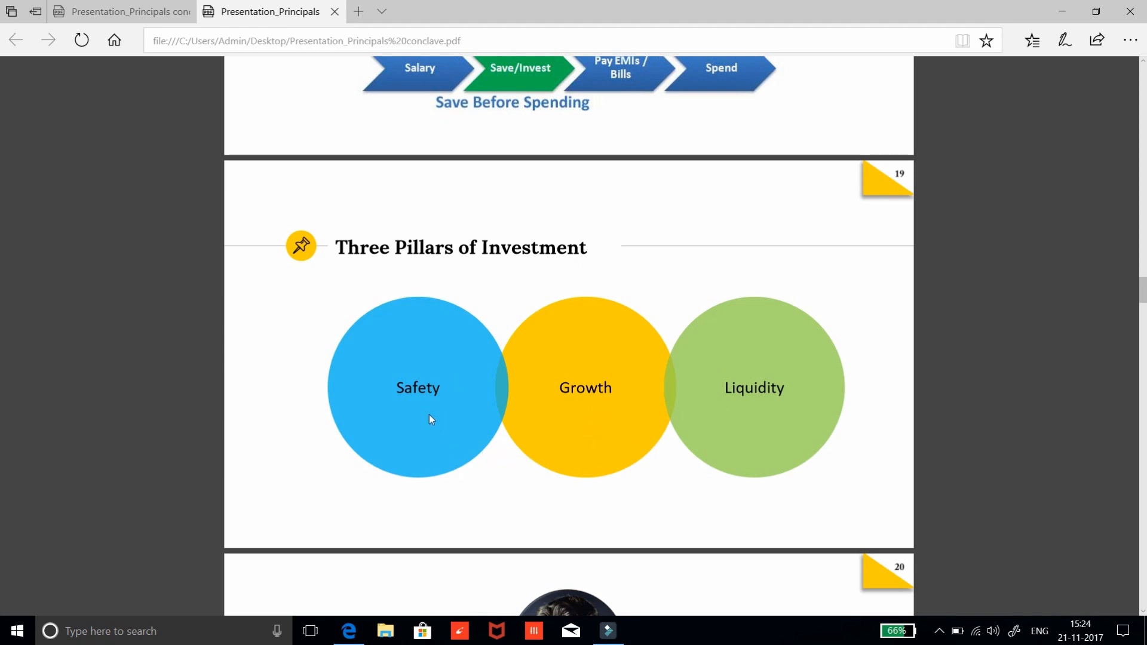
mouse_move(455, 376)
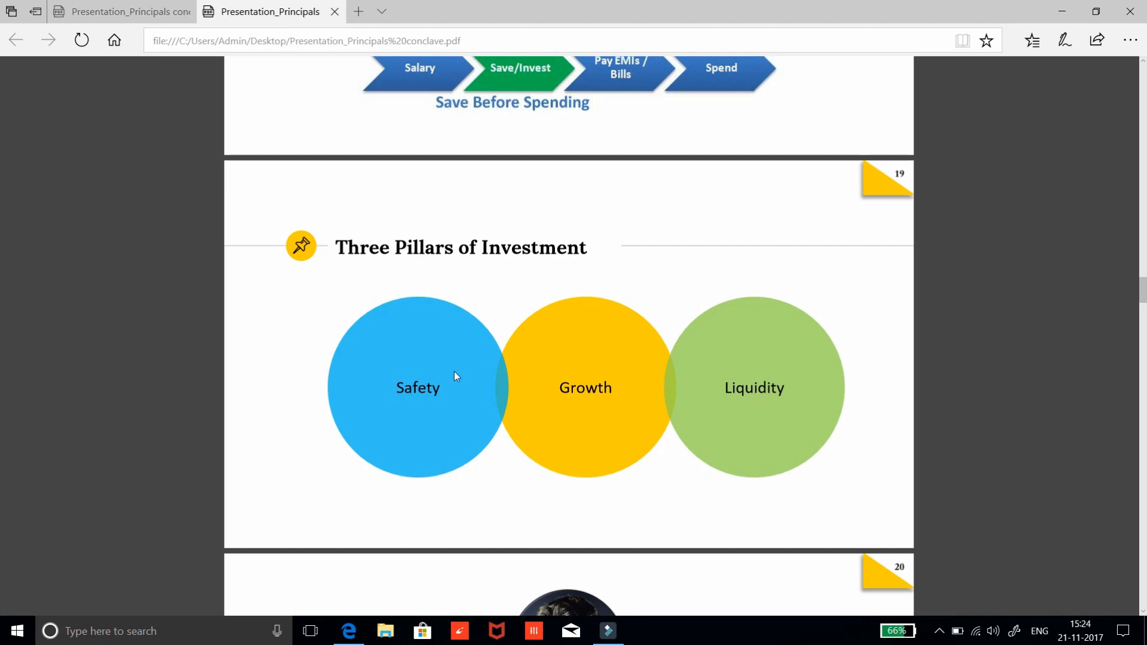
mouse_move(457, 407)
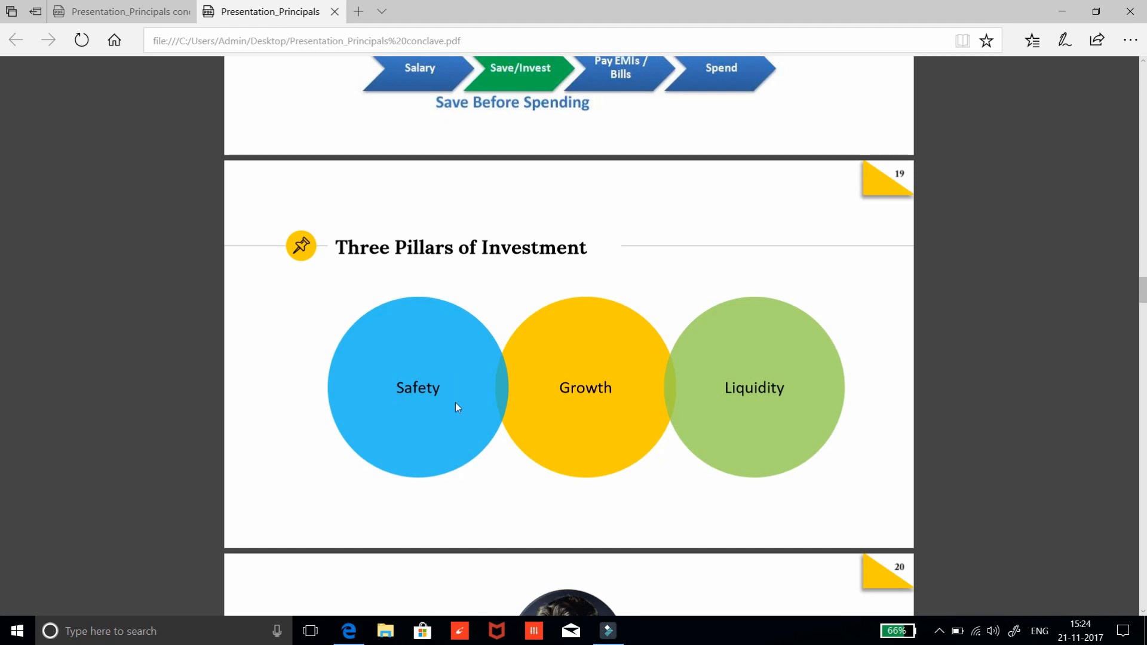
mouse_move(607, 383)
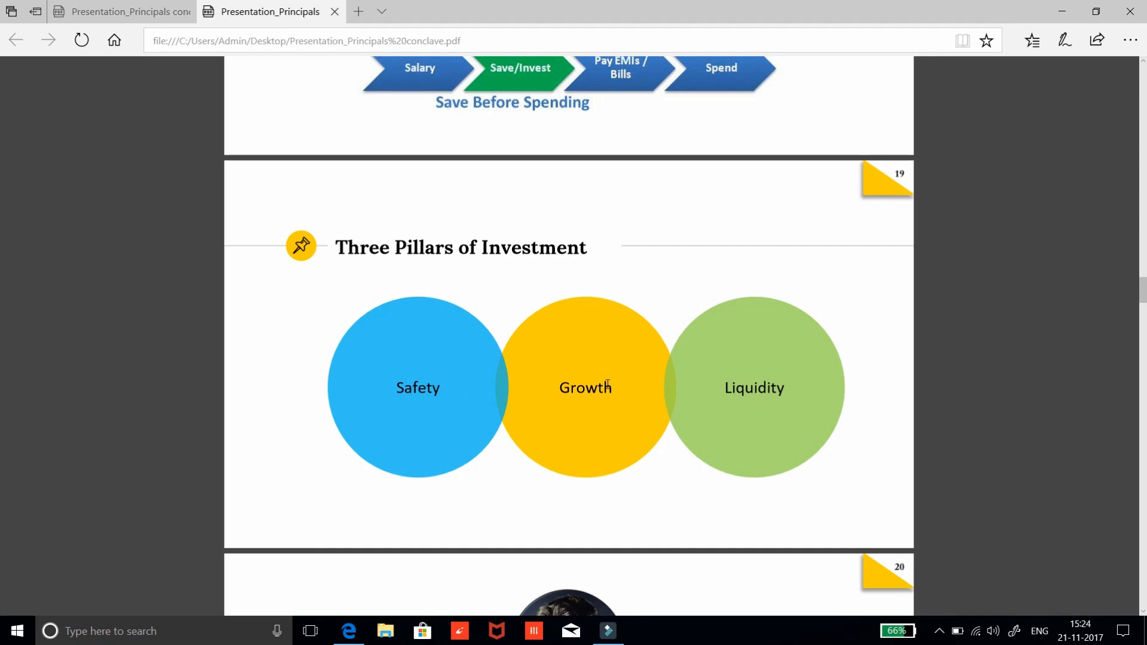
mouse_move(596, 408)
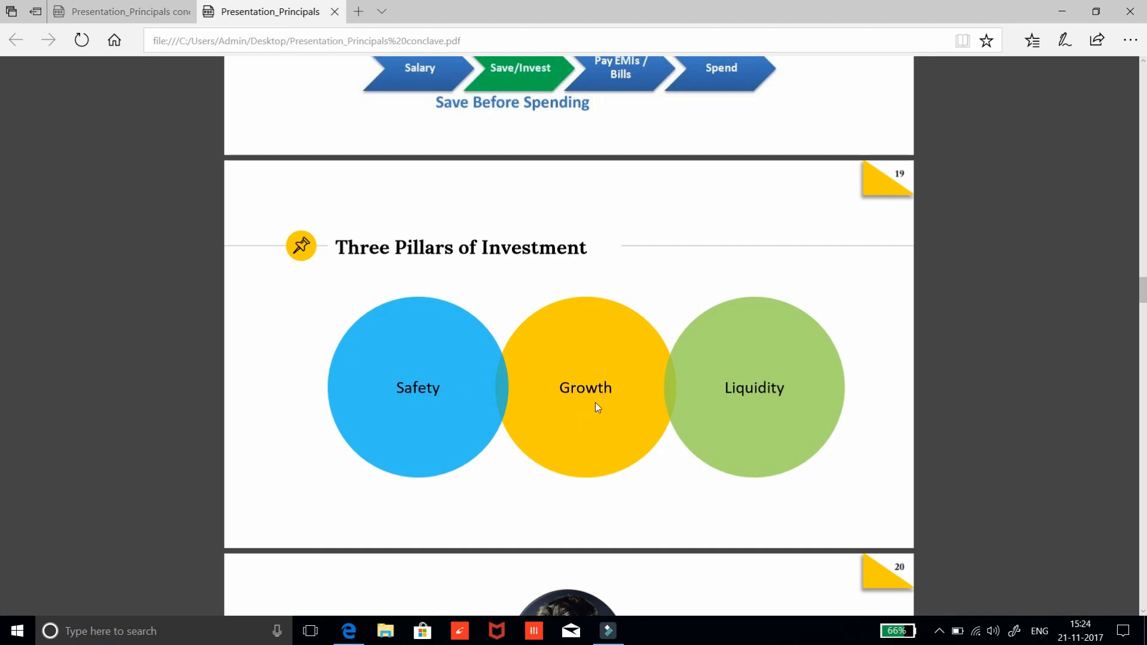
mouse_move(630, 419)
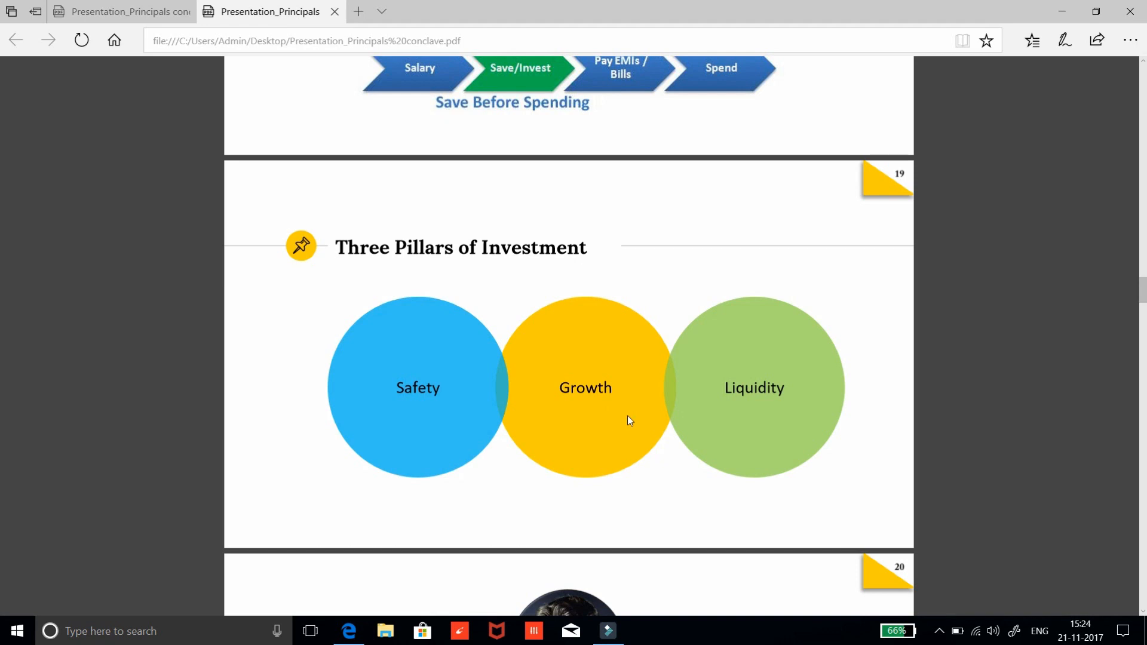
mouse_move(724, 419)
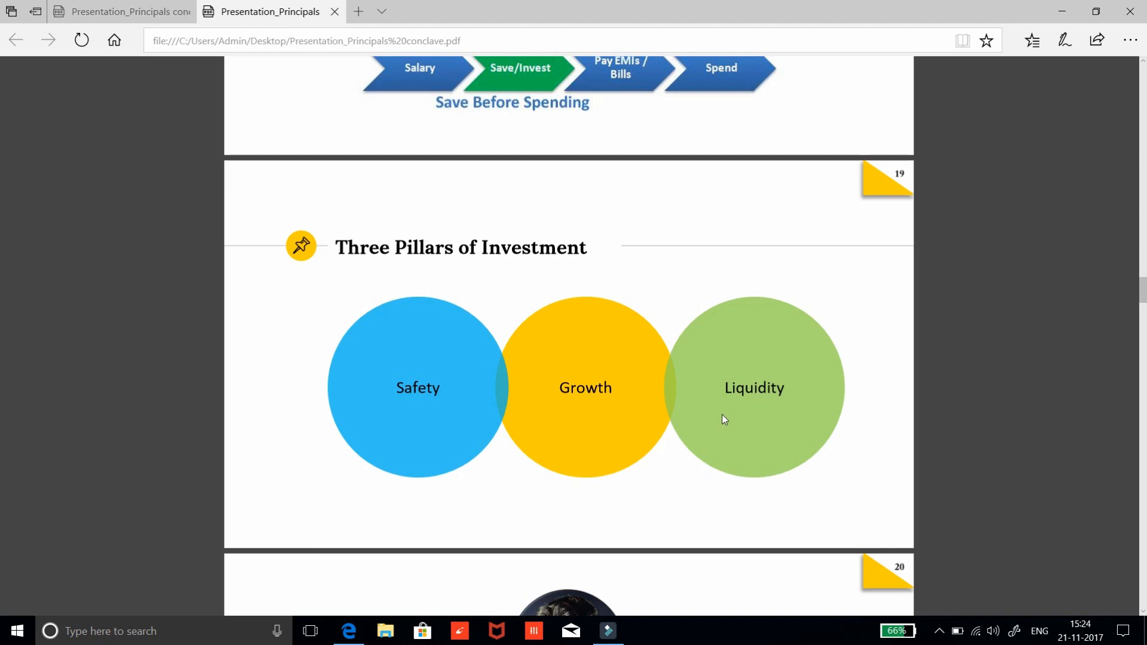
scroll(down, 3)
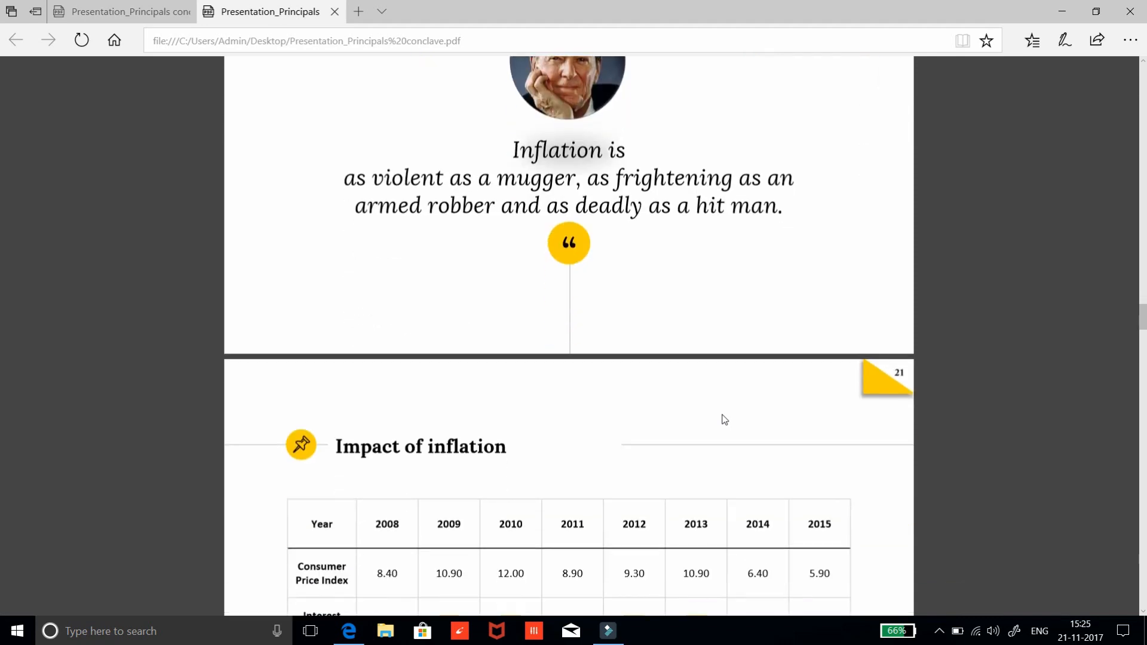
scroll(down, 3)
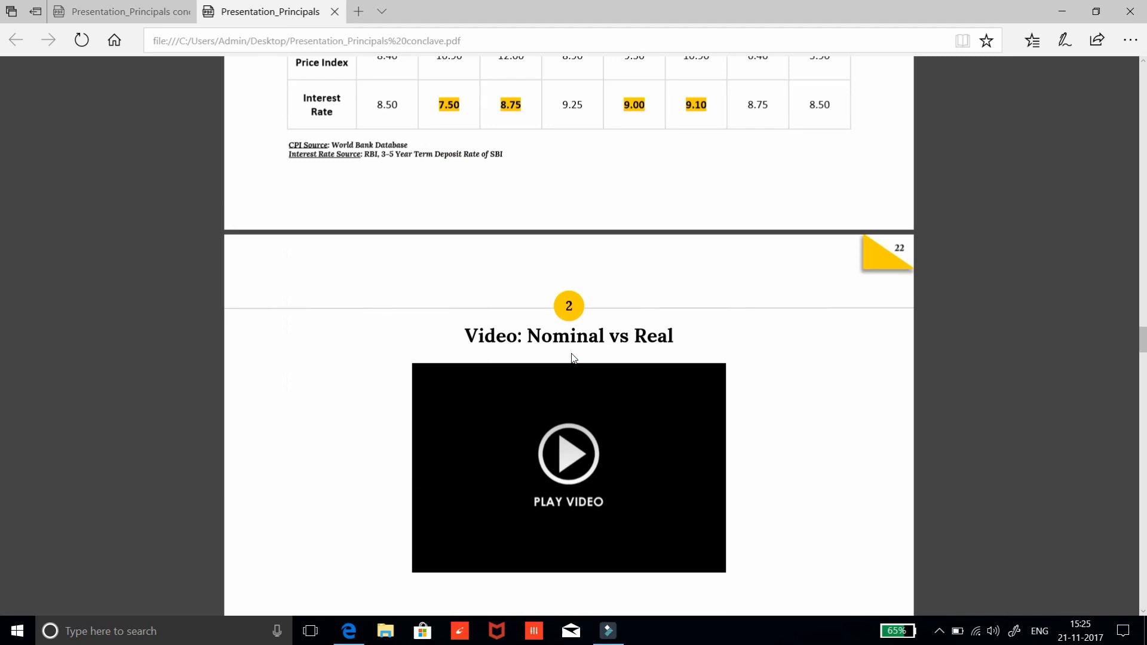
scroll(down, 3)
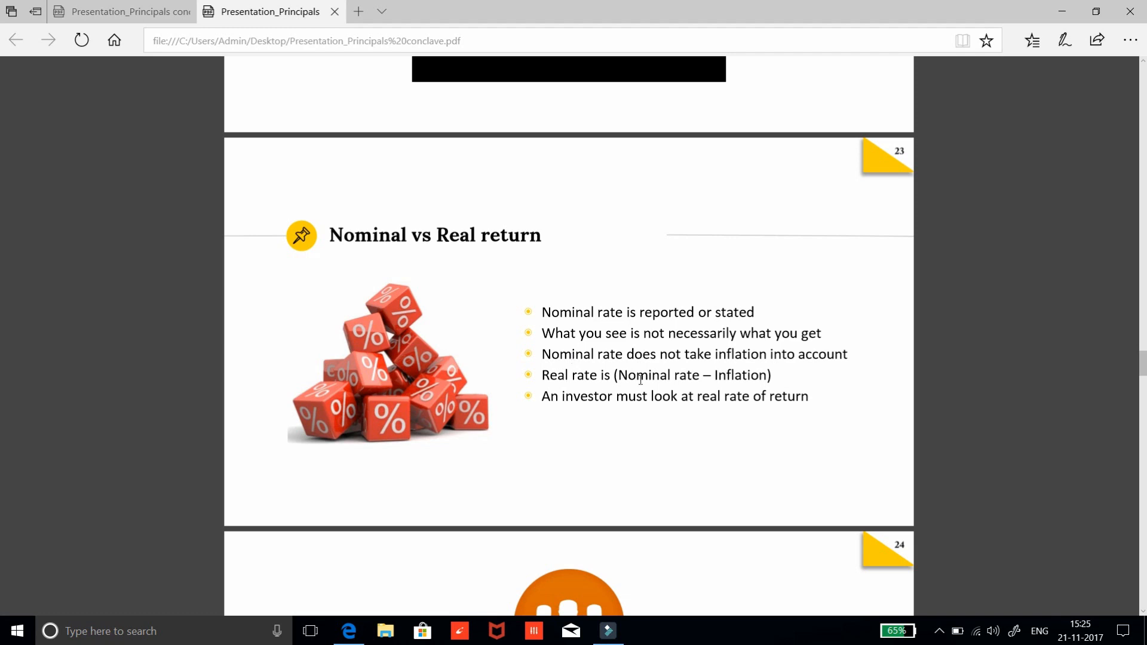
mouse_move(633, 422)
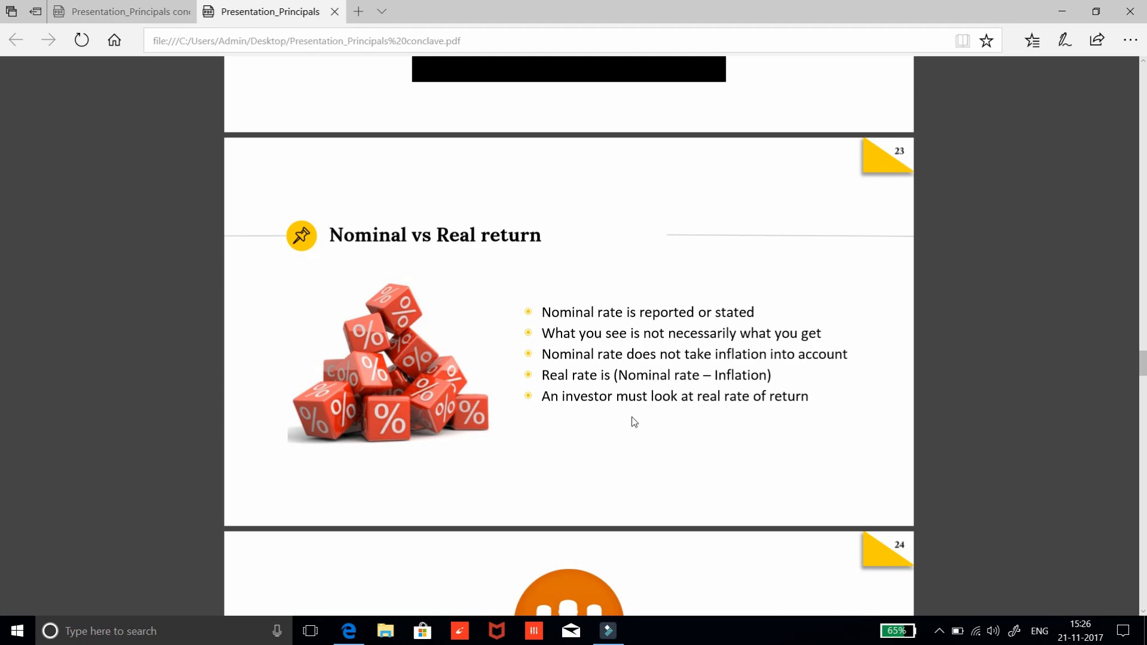
scroll(down, 3)
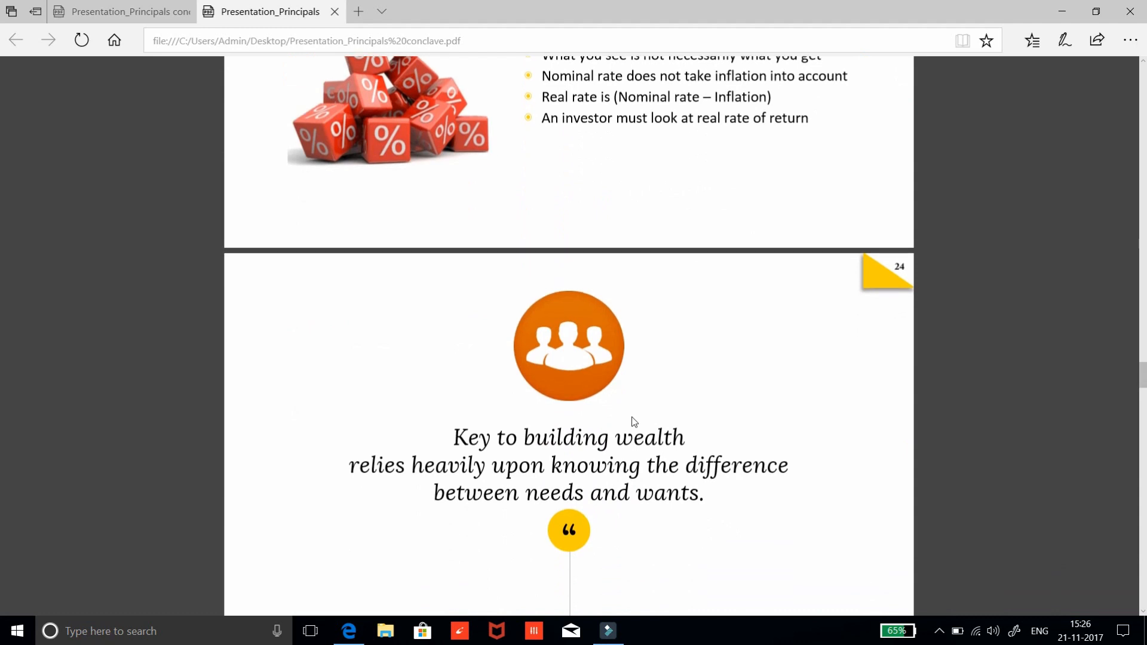
scroll(down, 3)
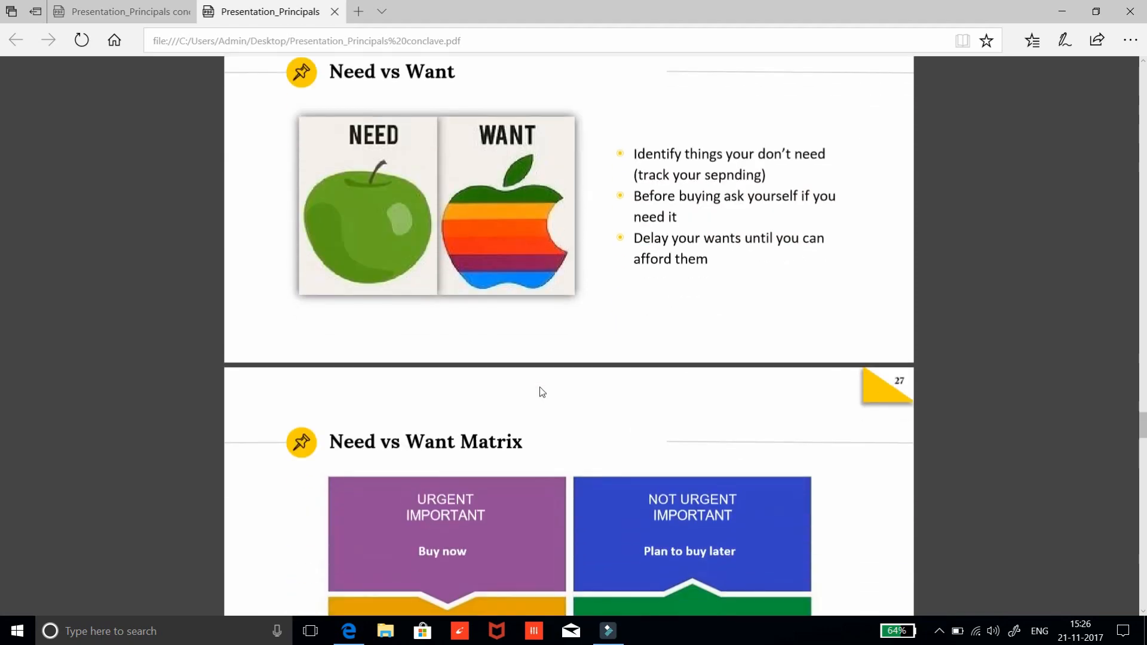
scroll(down, 3)
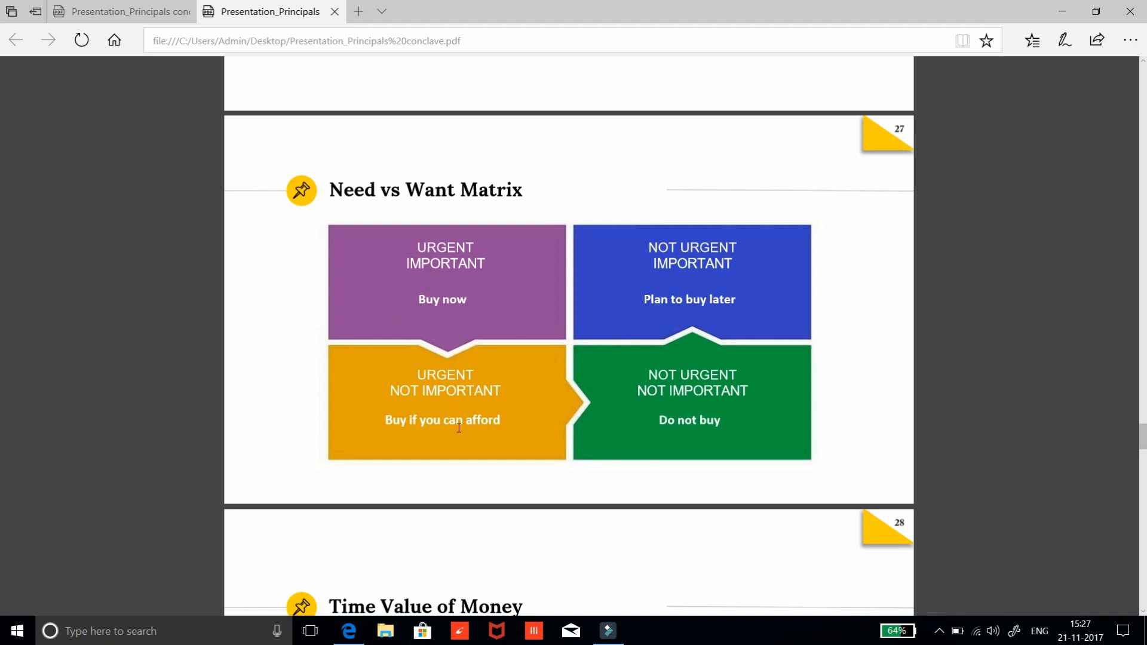
mouse_move(460, 441)
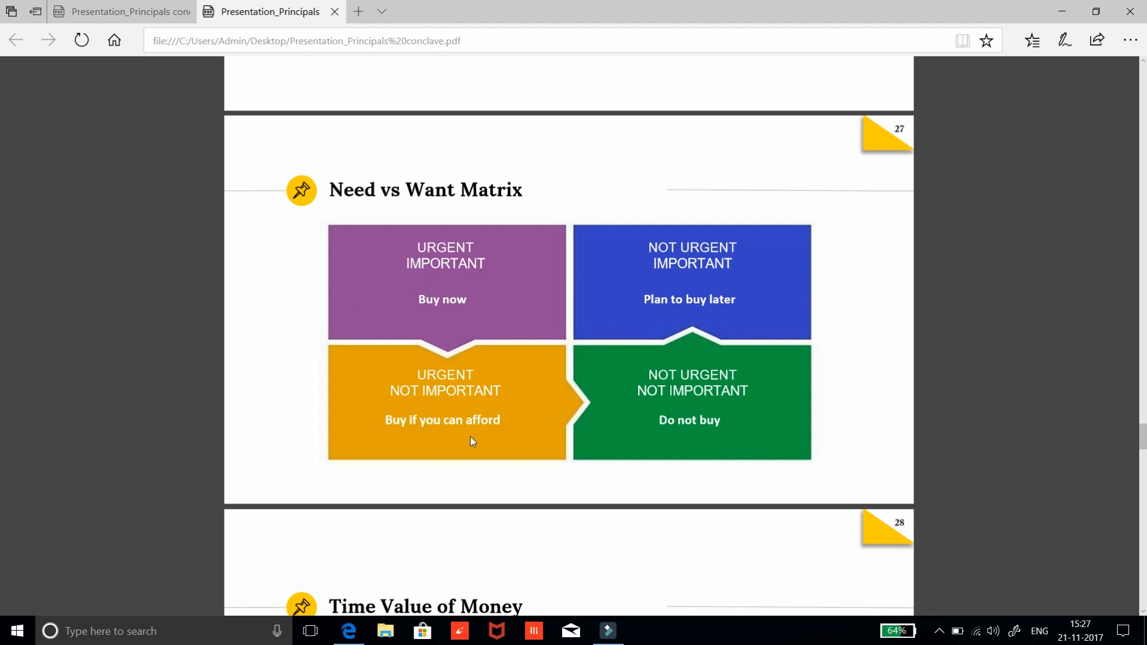
mouse_move(743, 272)
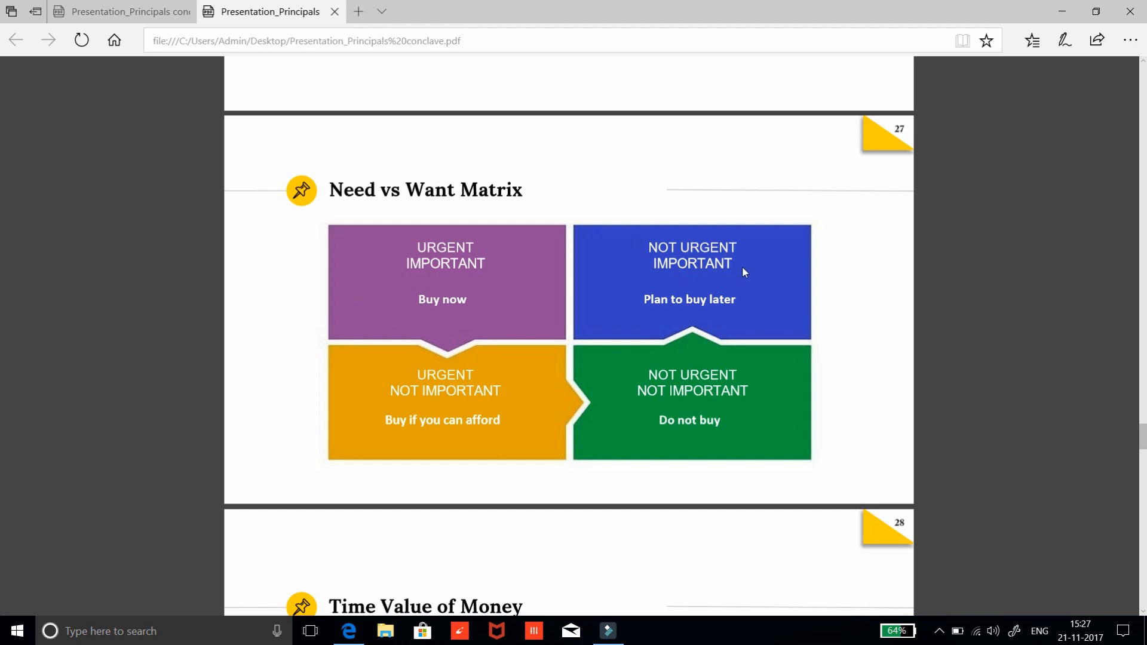
mouse_move(724, 333)
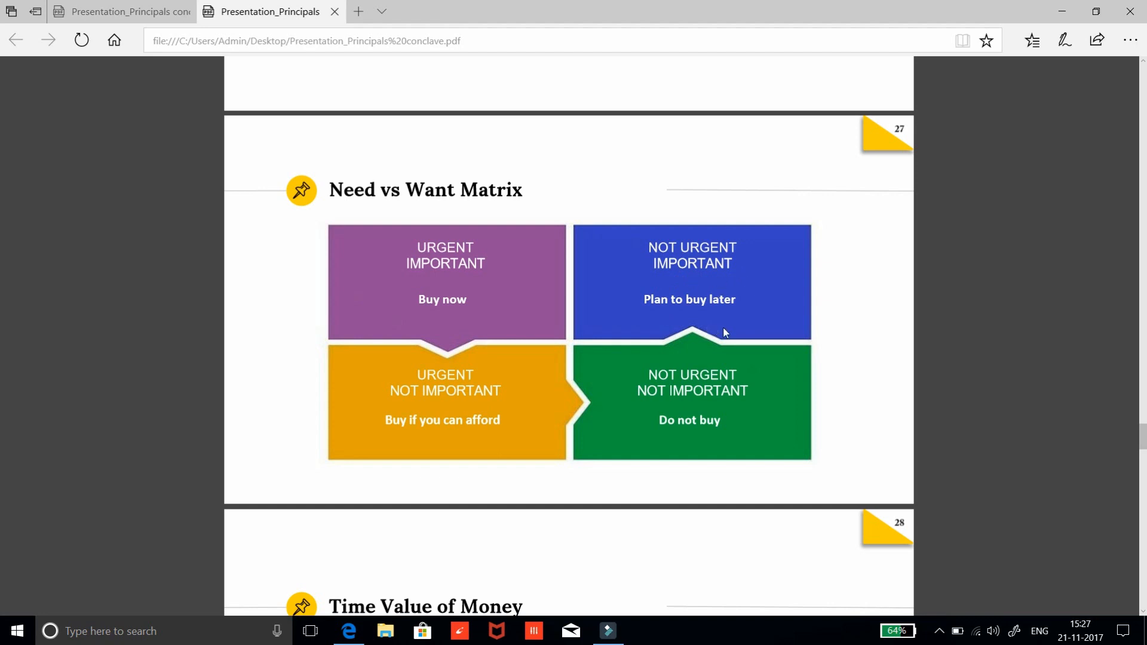
mouse_move(739, 341)
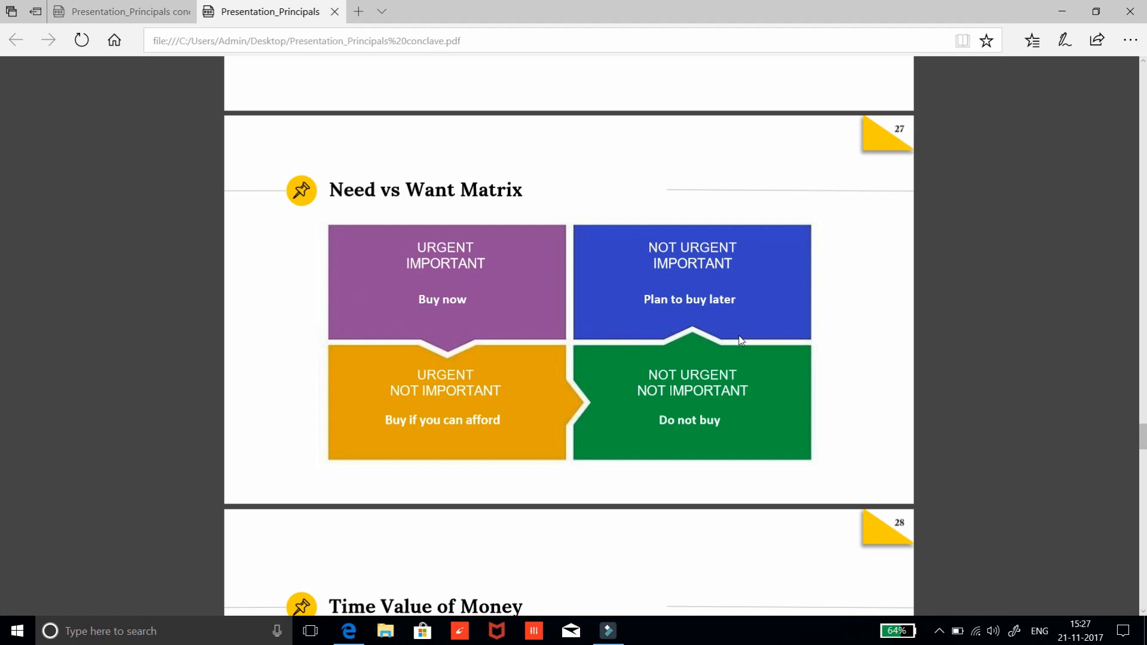
mouse_move(699, 415)
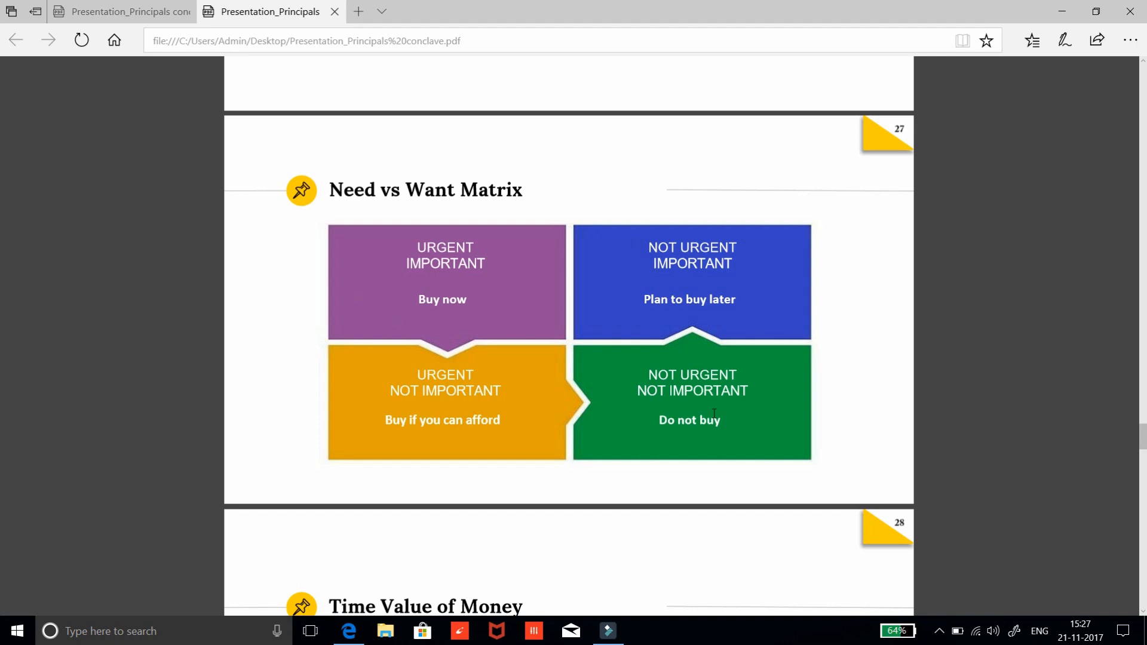
scroll(down, 3)
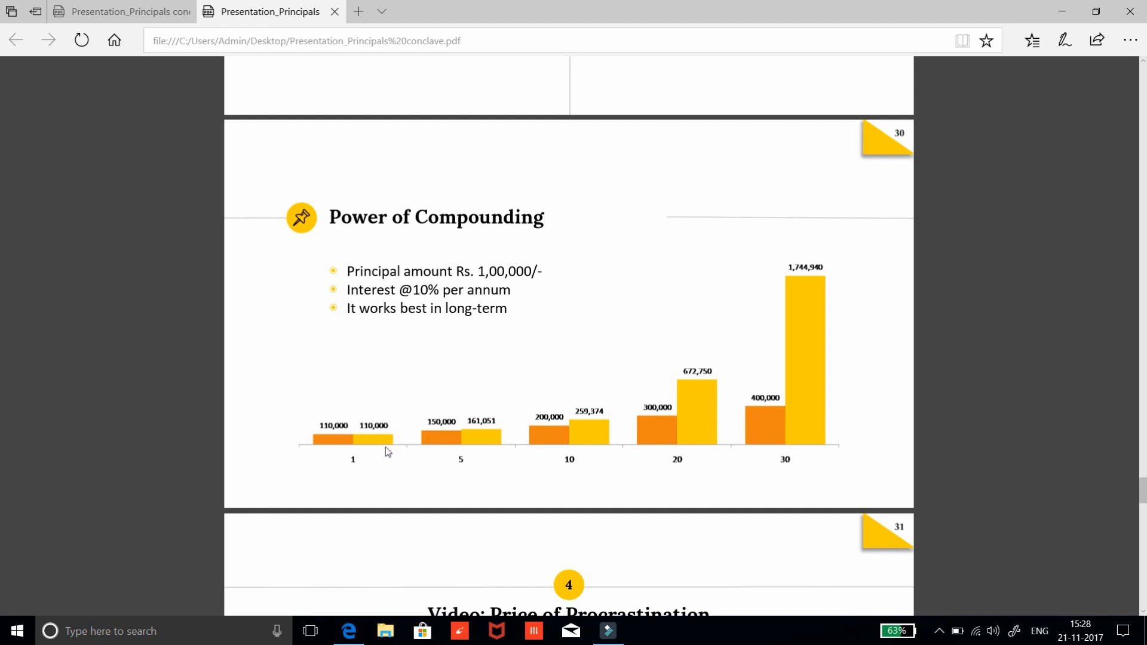
mouse_move(386, 448)
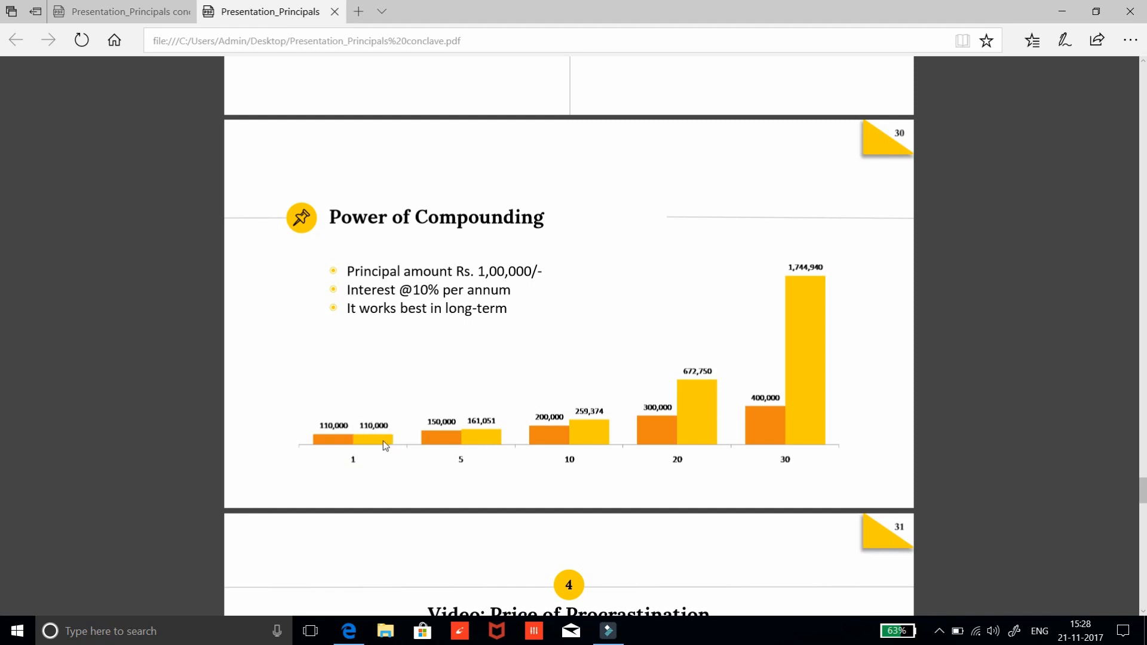
mouse_move(372, 437)
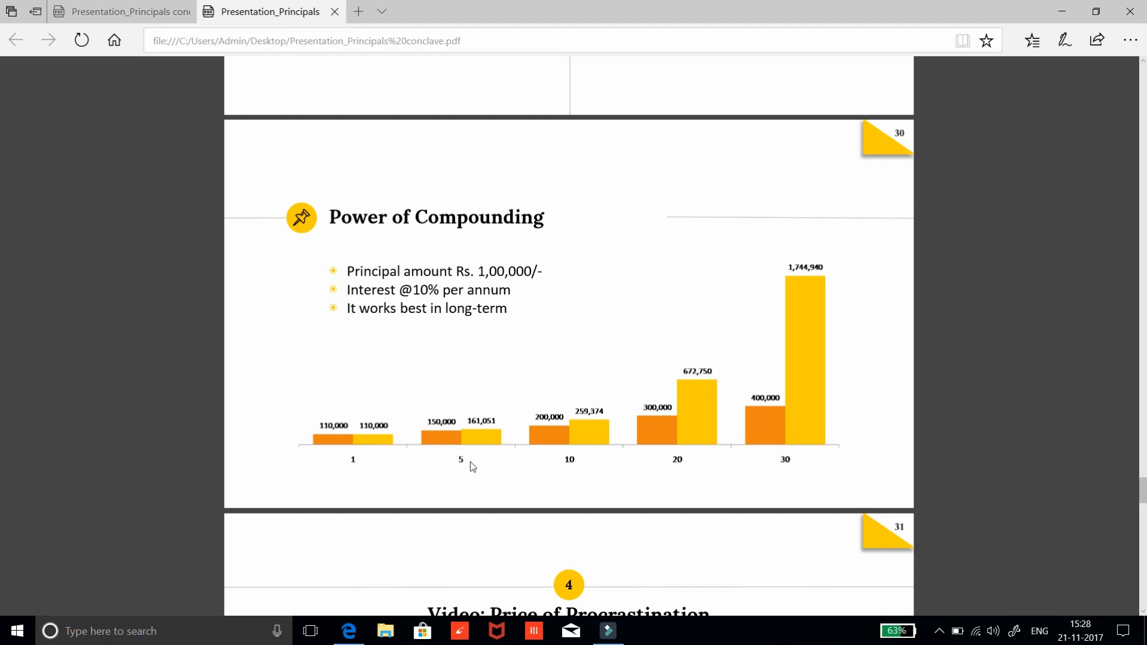
mouse_move(479, 433)
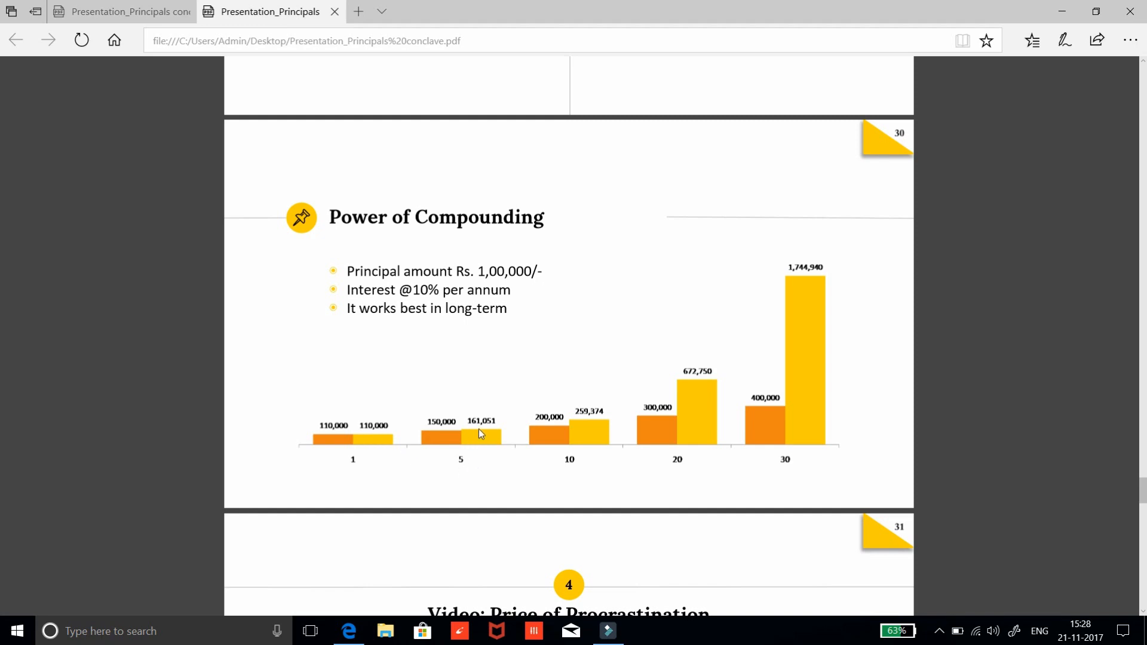
mouse_move(448, 438)
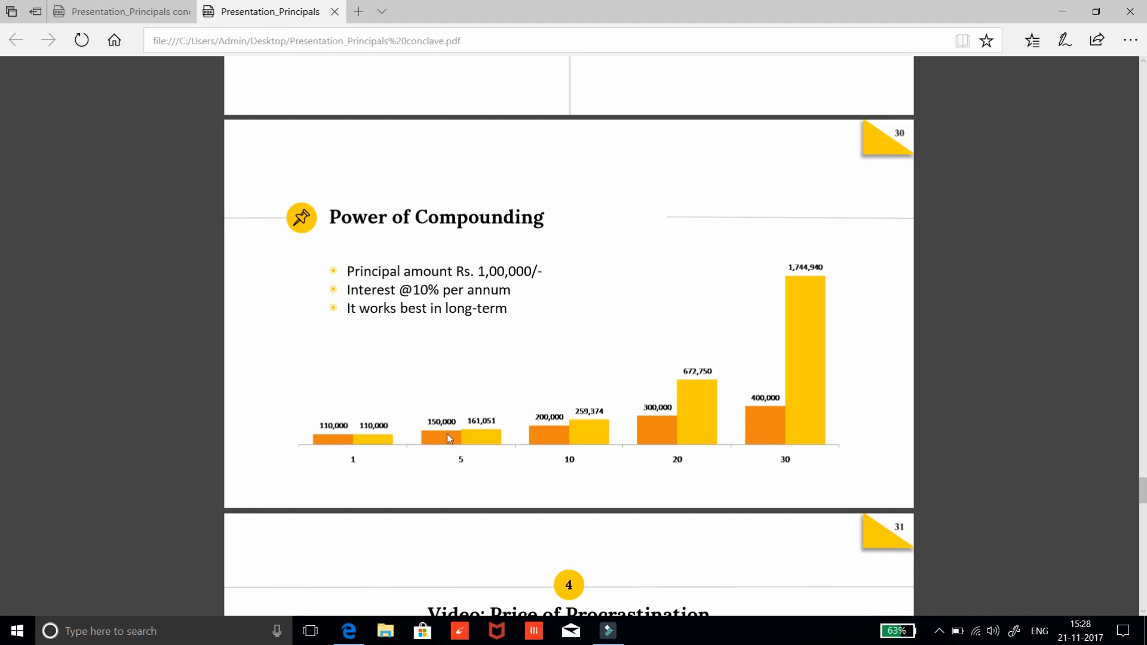
mouse_move(477, 435)
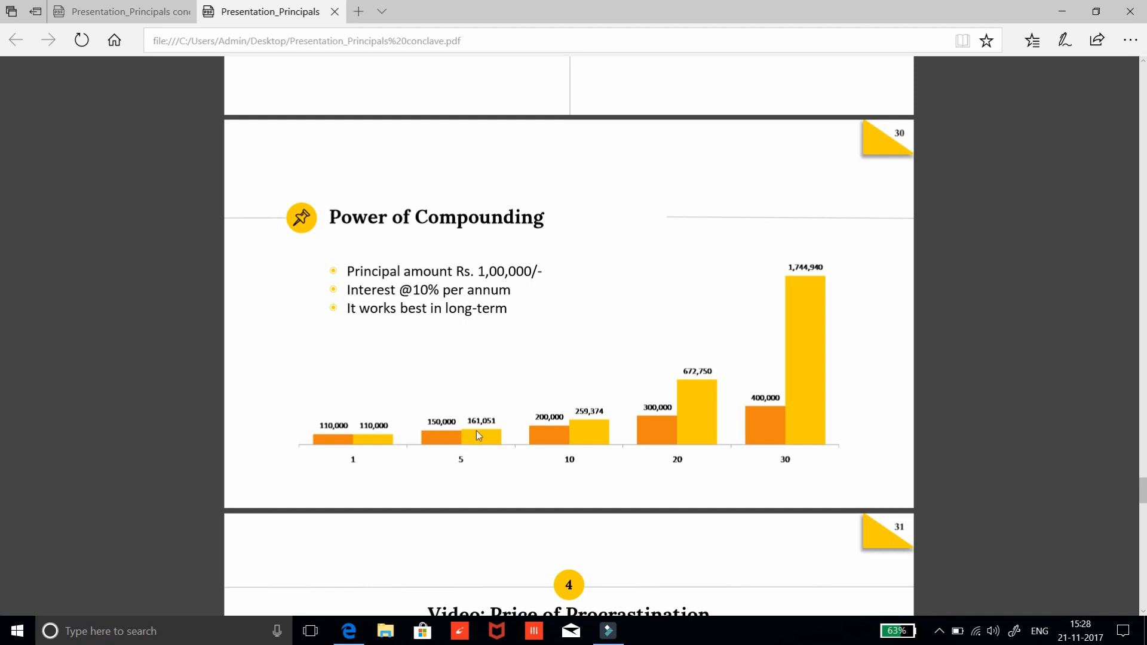
mouse_move(765, 481)
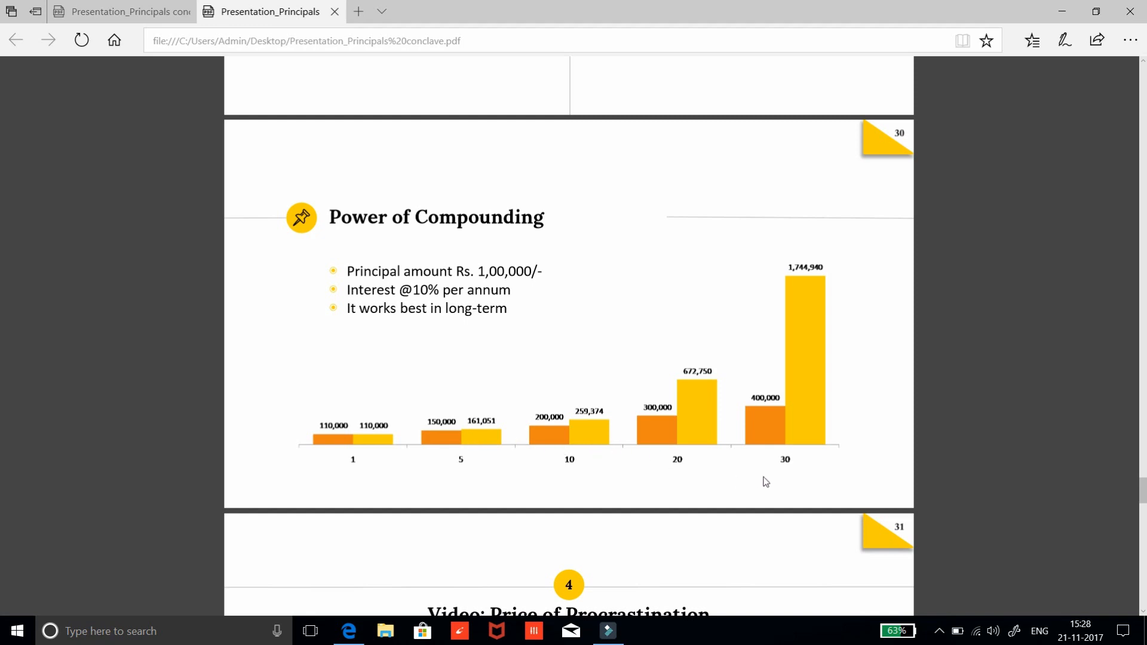
mouse_move(767, 431)
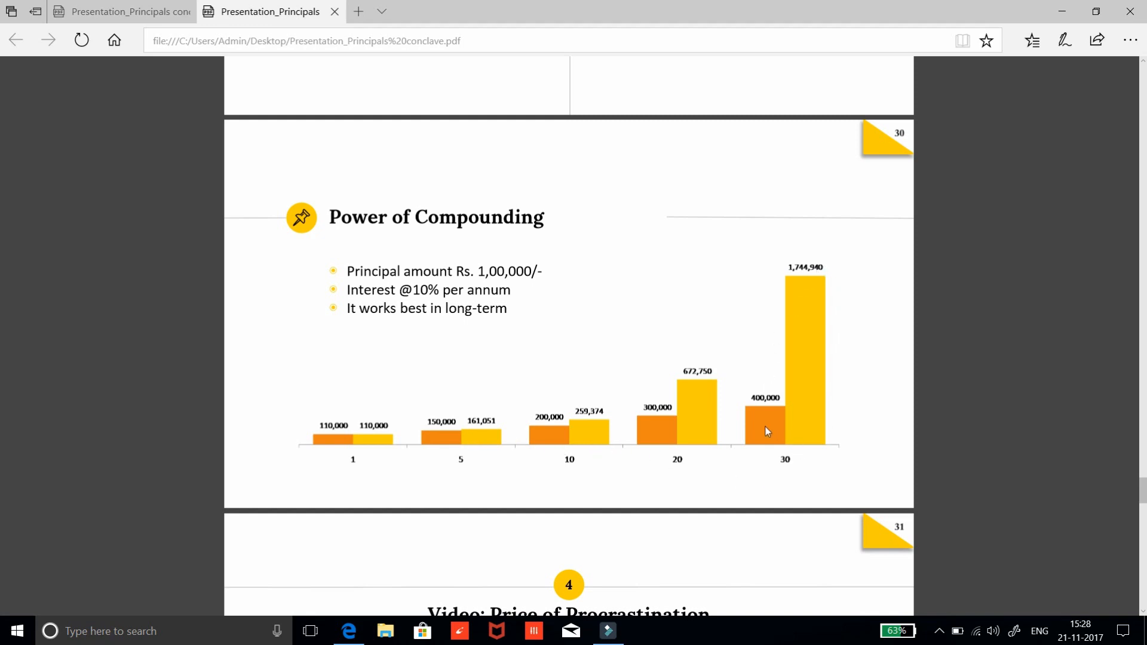
mouse_move(771, 434)
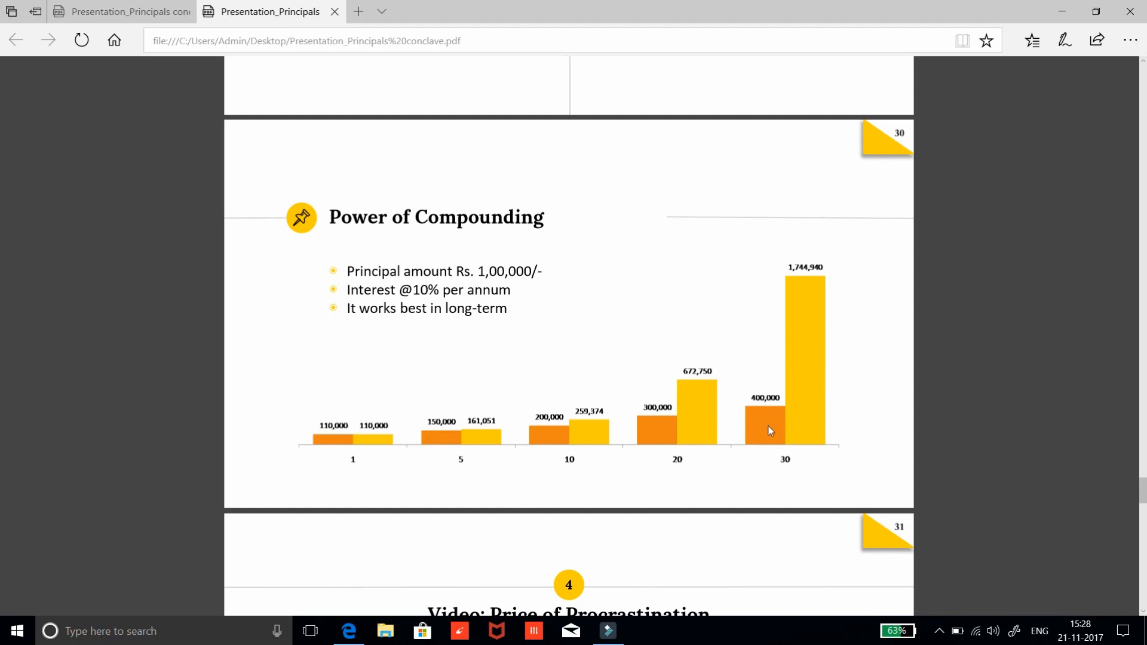
mouse_move(808, 286)
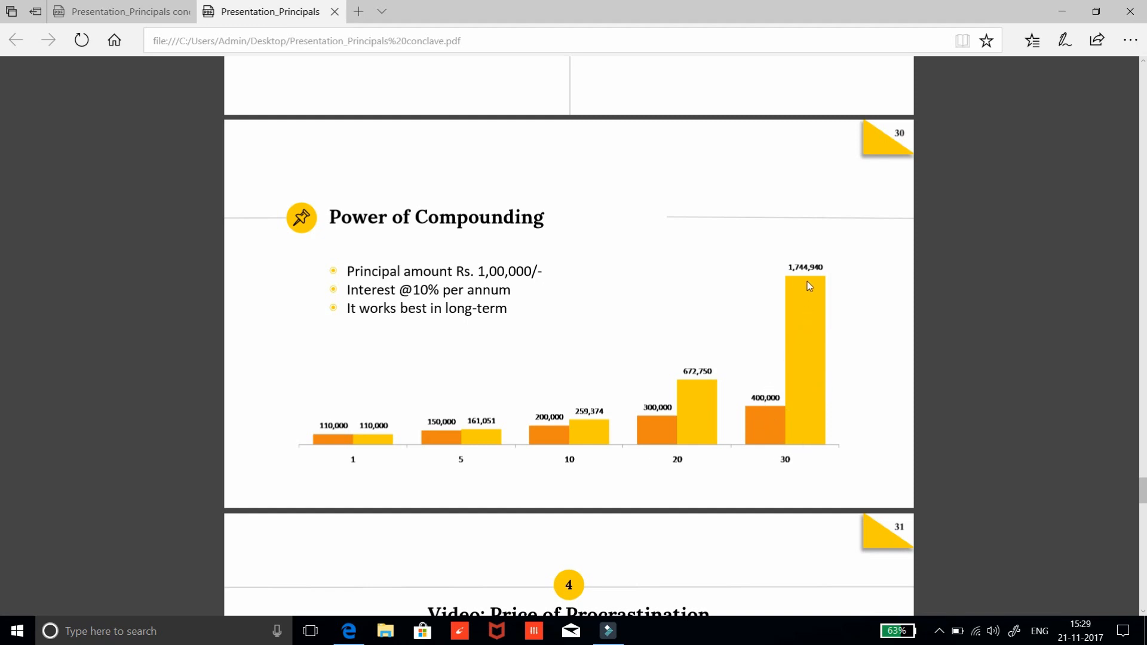
mouse_move(802, 306)
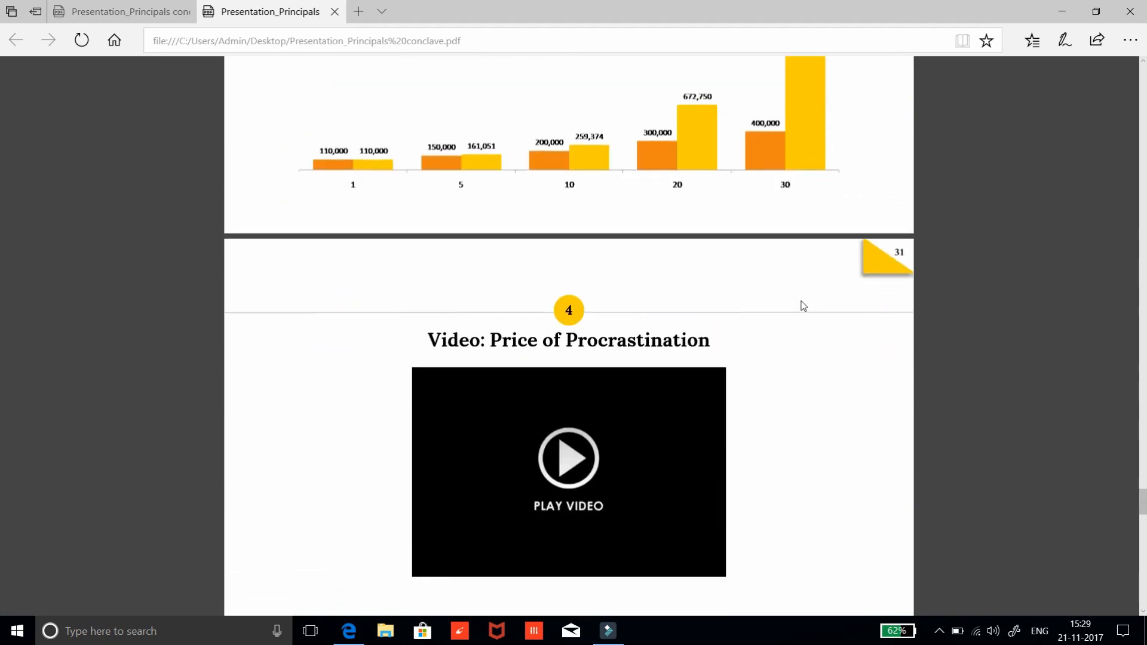
scroll(down, 3)
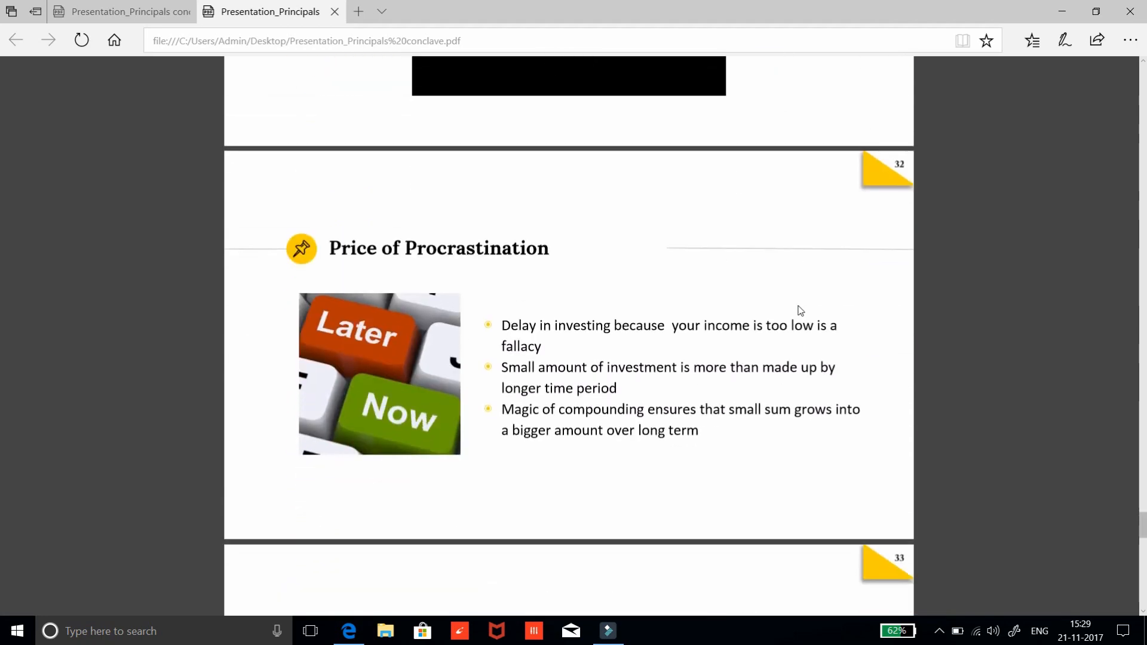
scroll(down, 3)
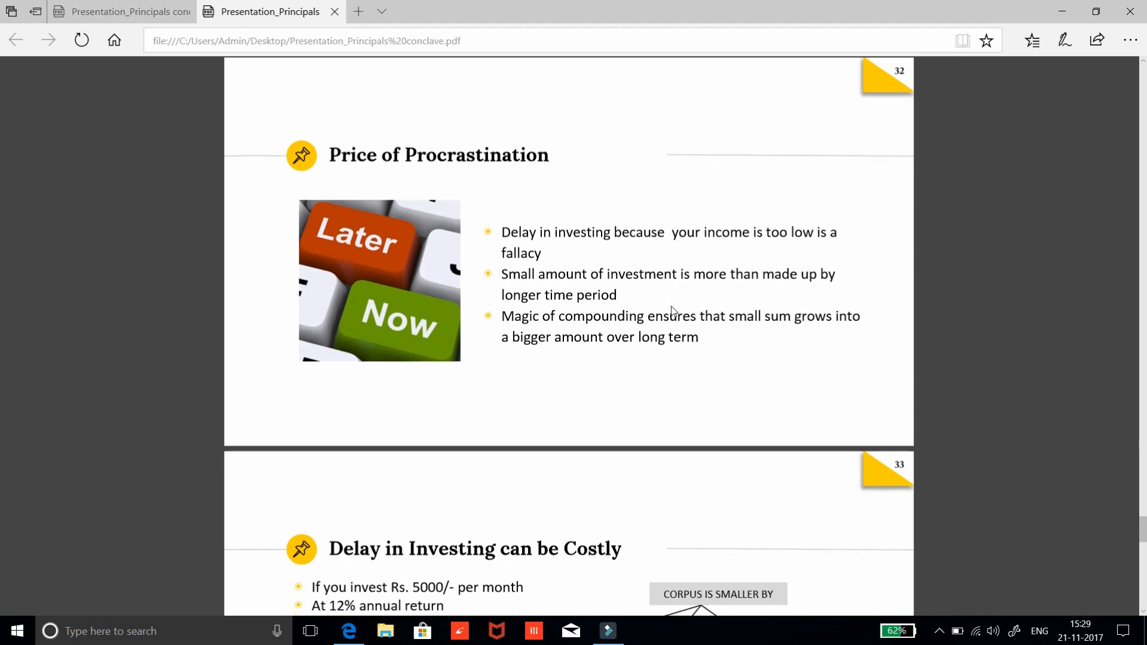
scroll(down, 3)
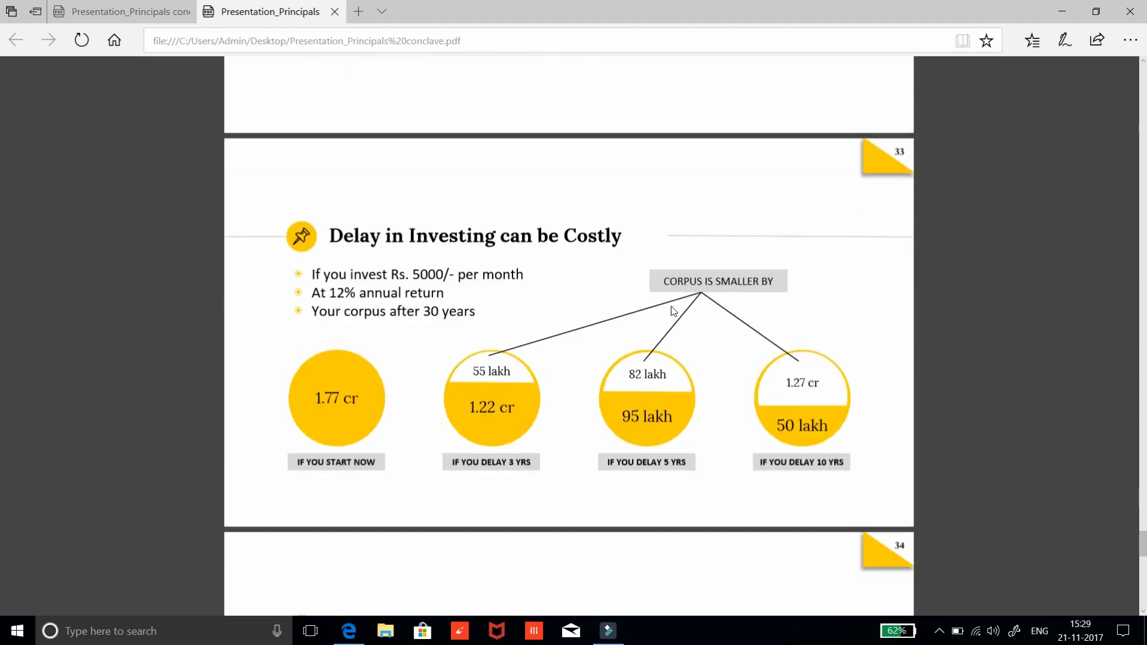
scroll(down, 3)
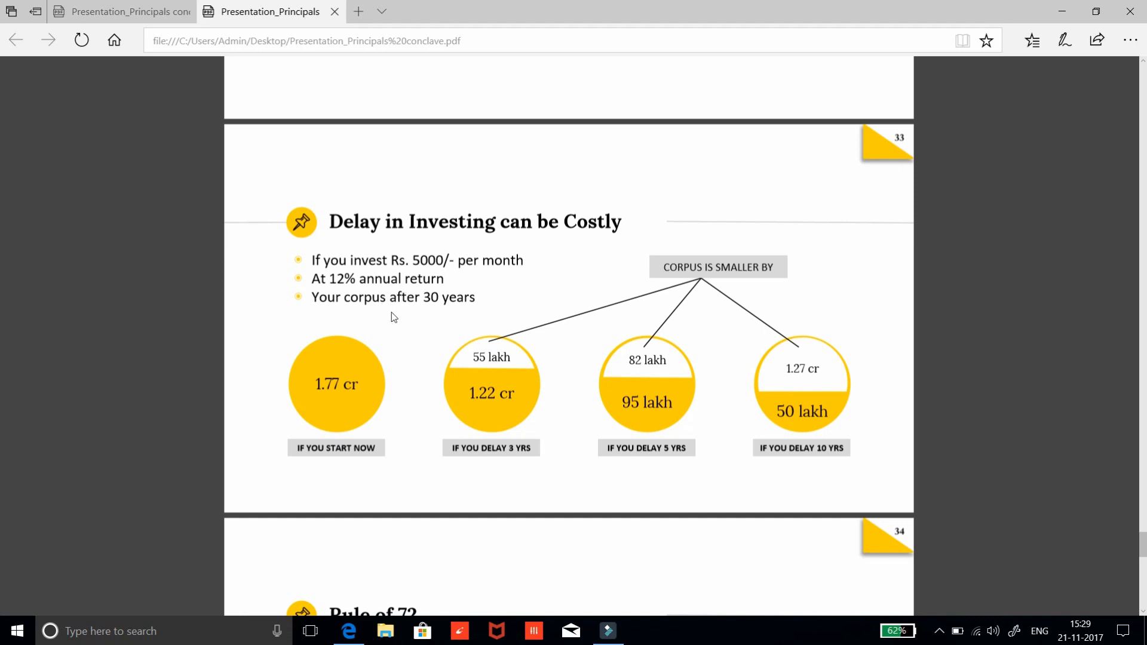
mouse_move(392, 371)
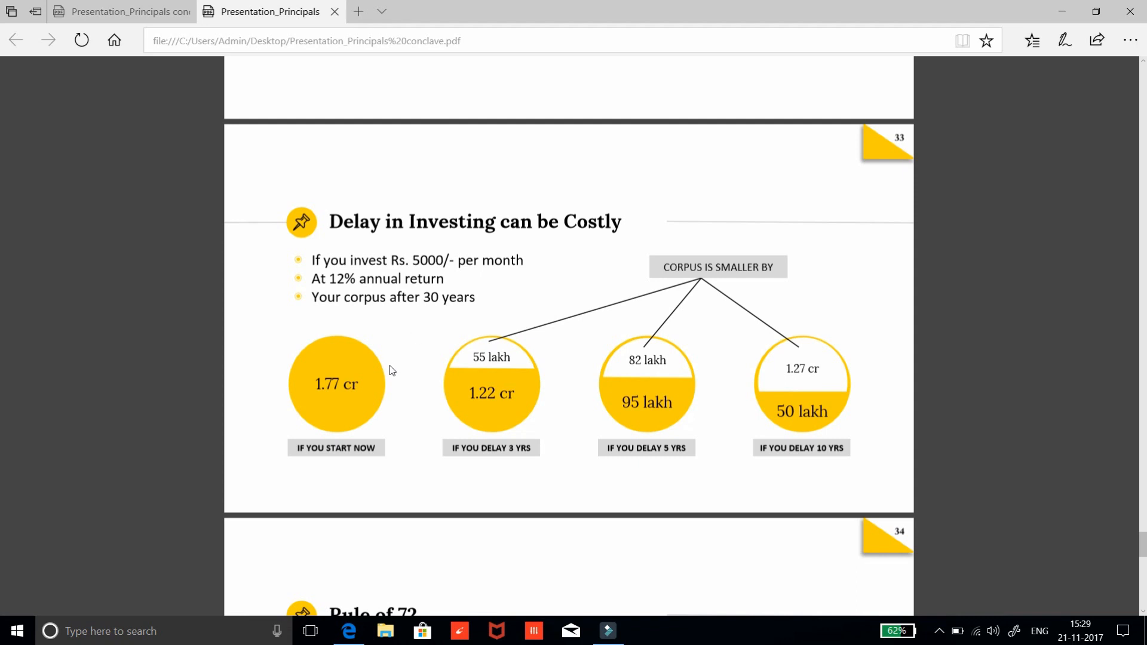
mouse_move(381, 396)
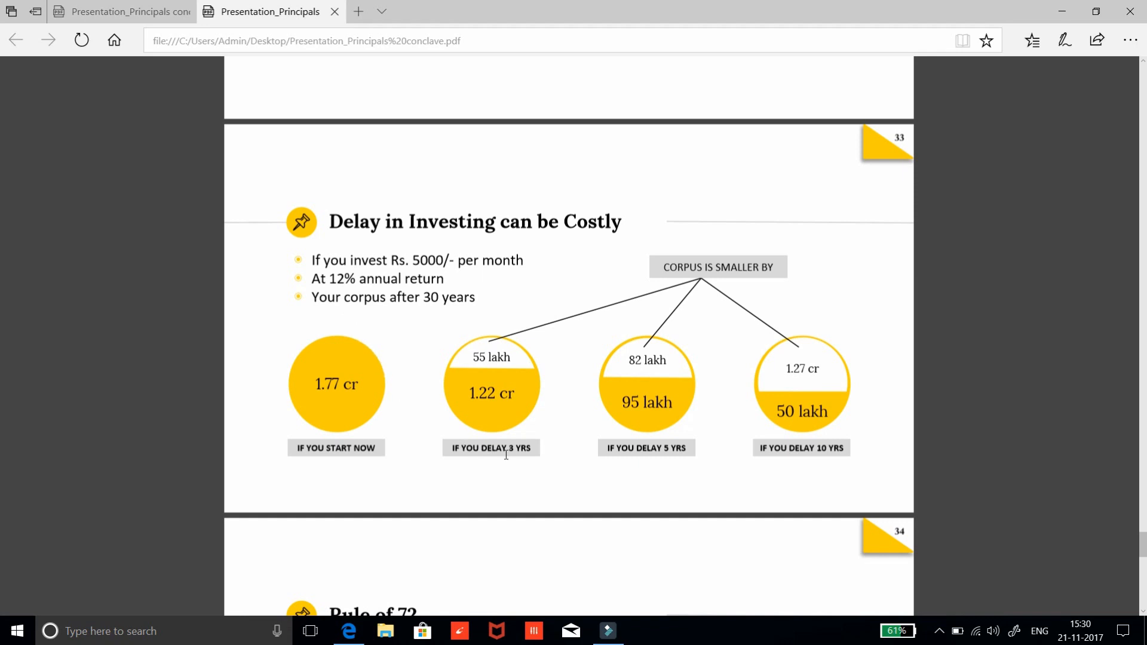
mouse_move(513, 356)
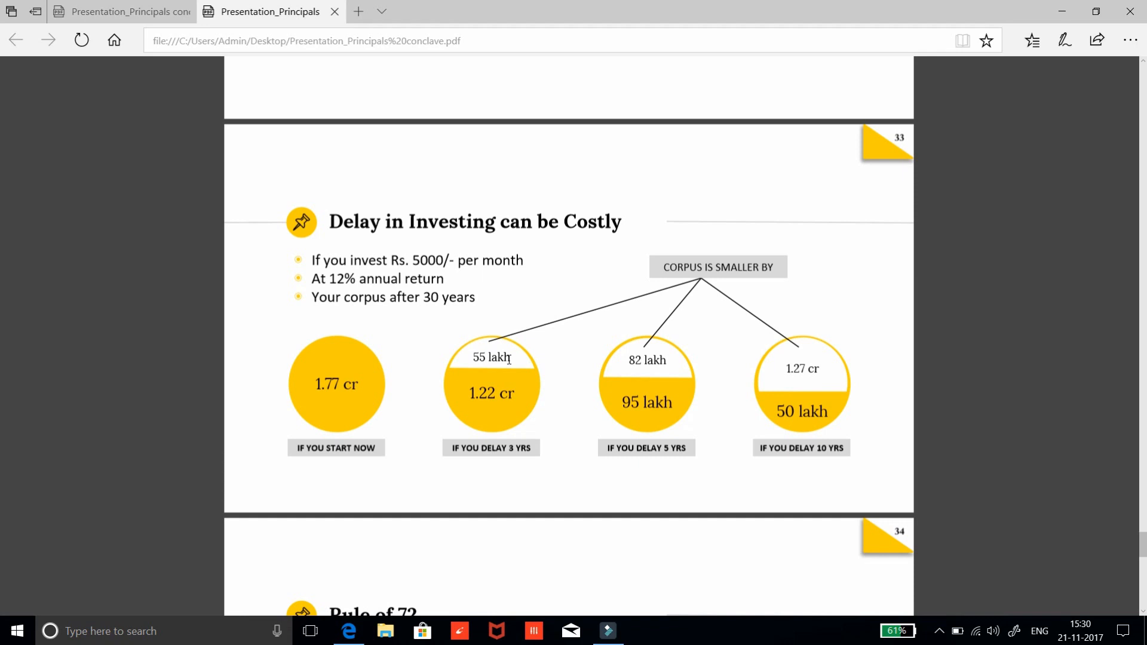
mouse_move(583, 459)
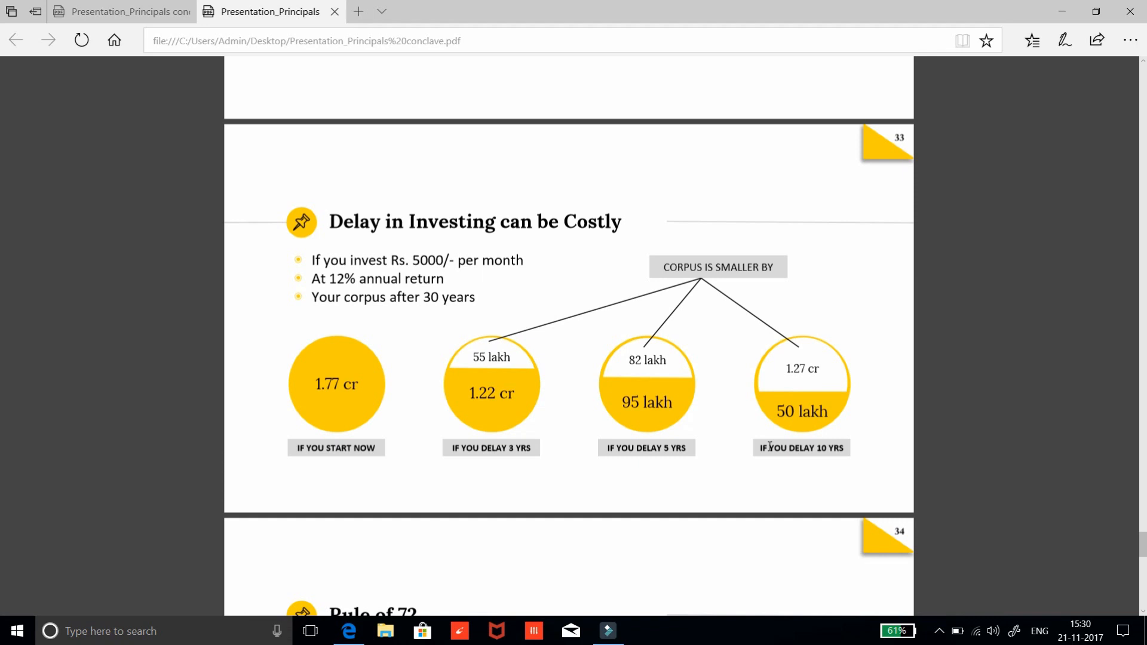
mouse_move(784, 385)
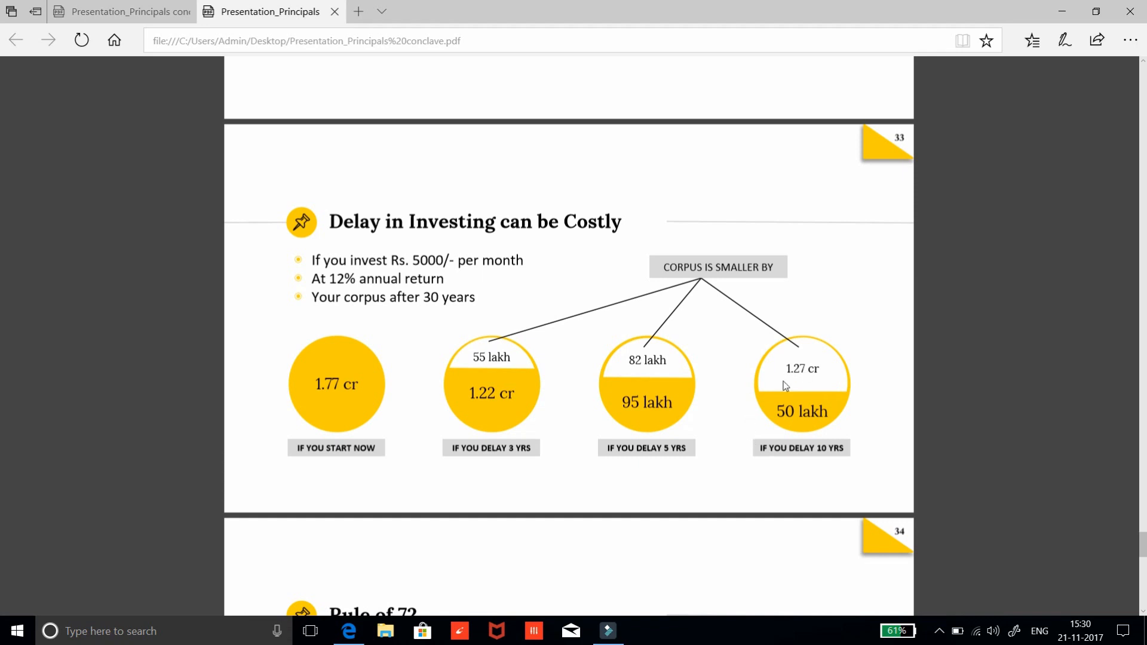
mouse_move(792, 389)
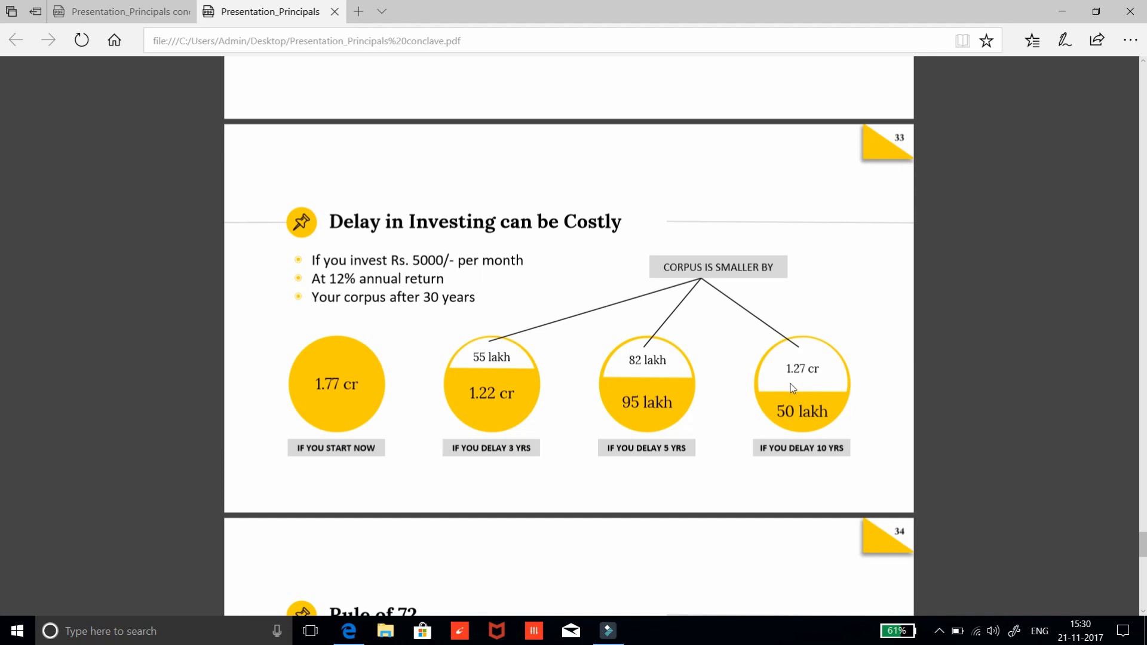
mouse_move(673, 441)
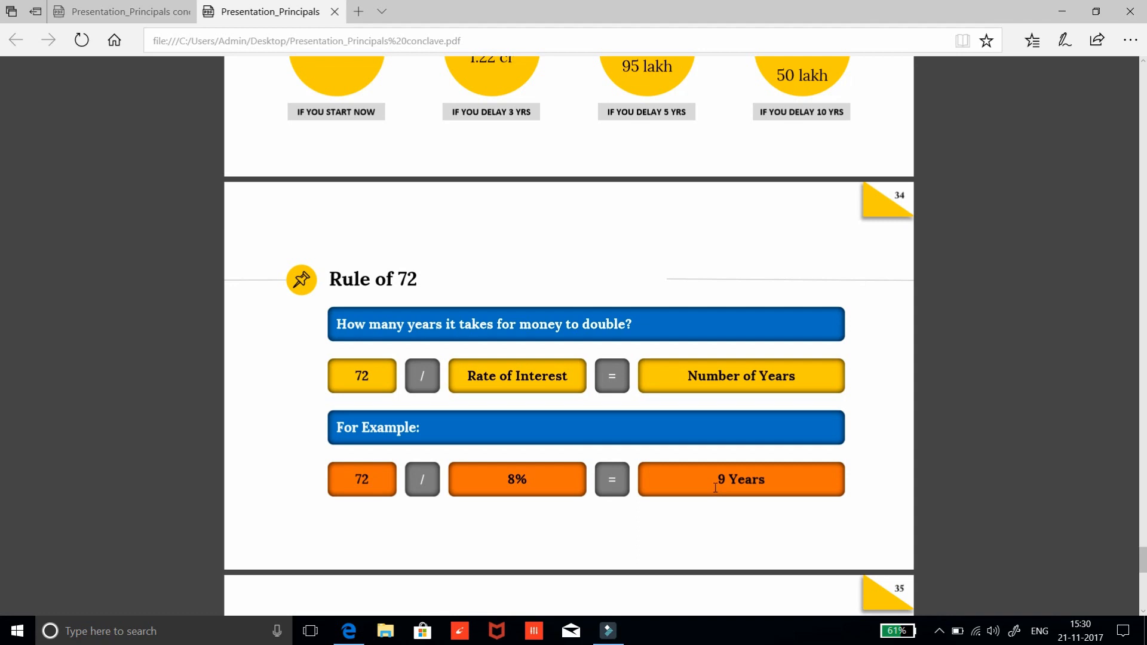
scroll(down, 3)
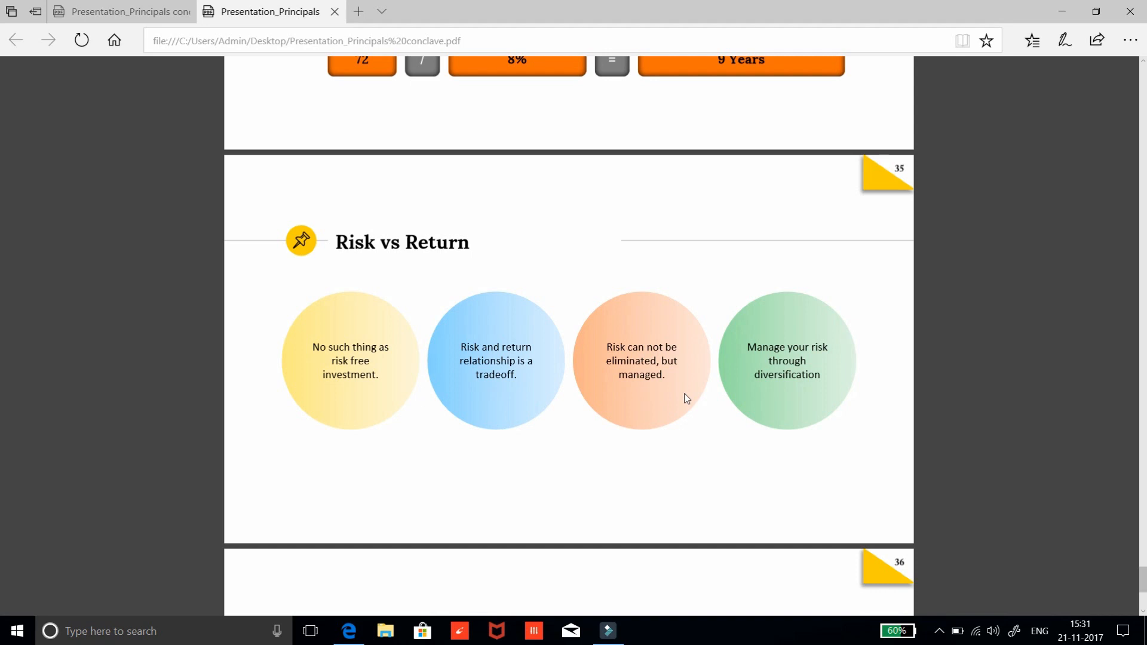
mouse_move(800, 418)
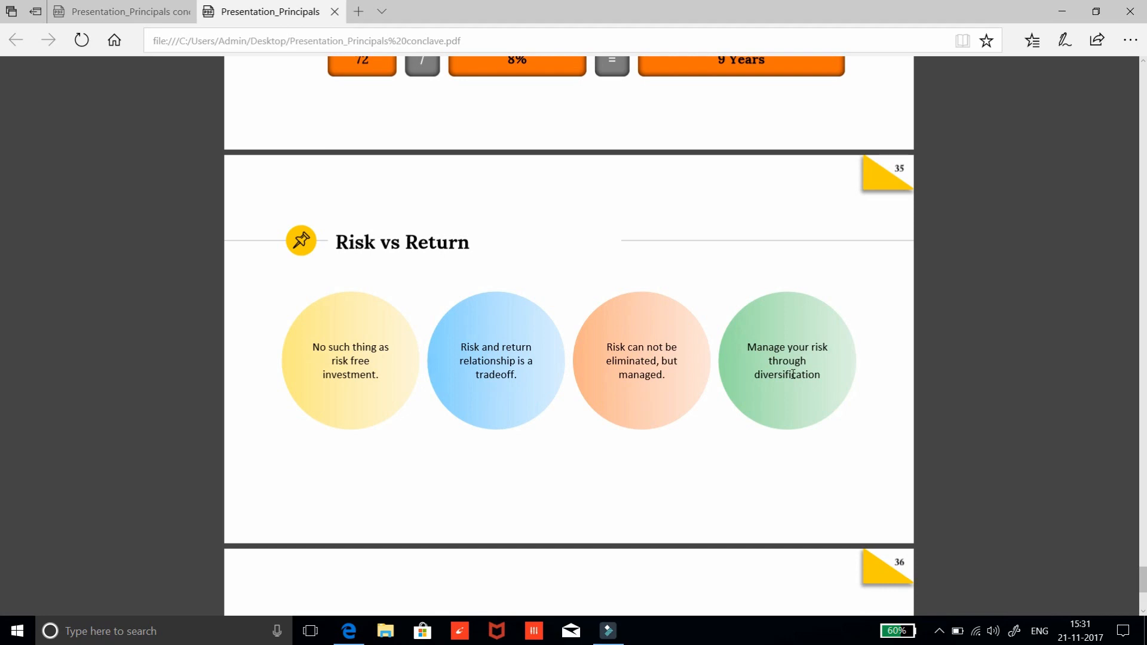
scroll(down, 3)
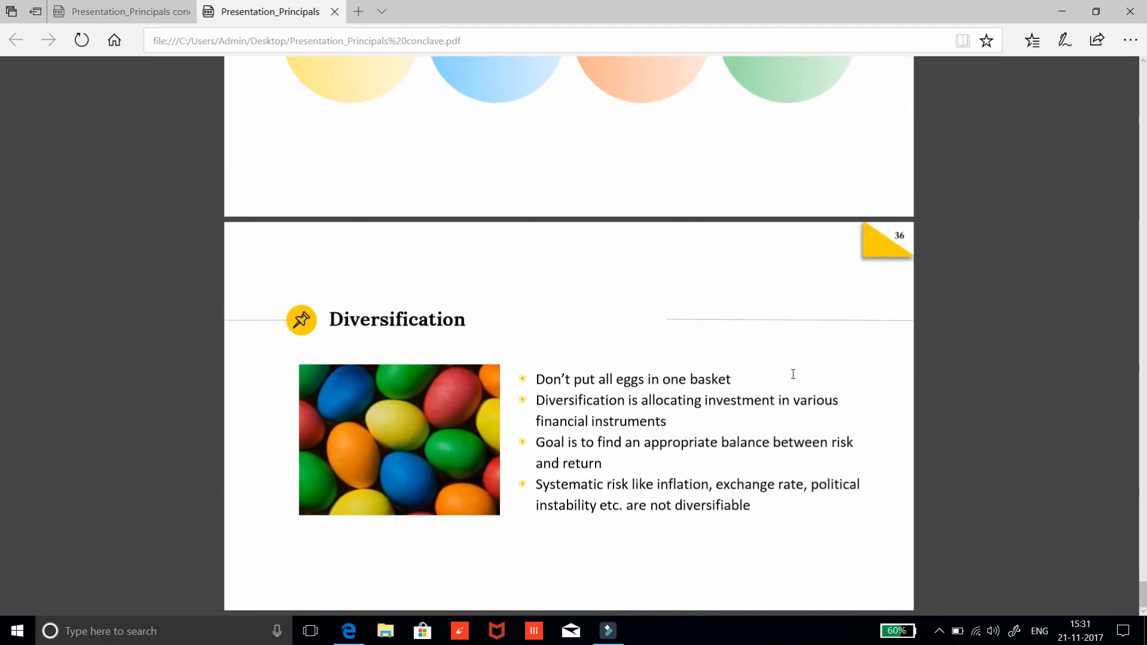